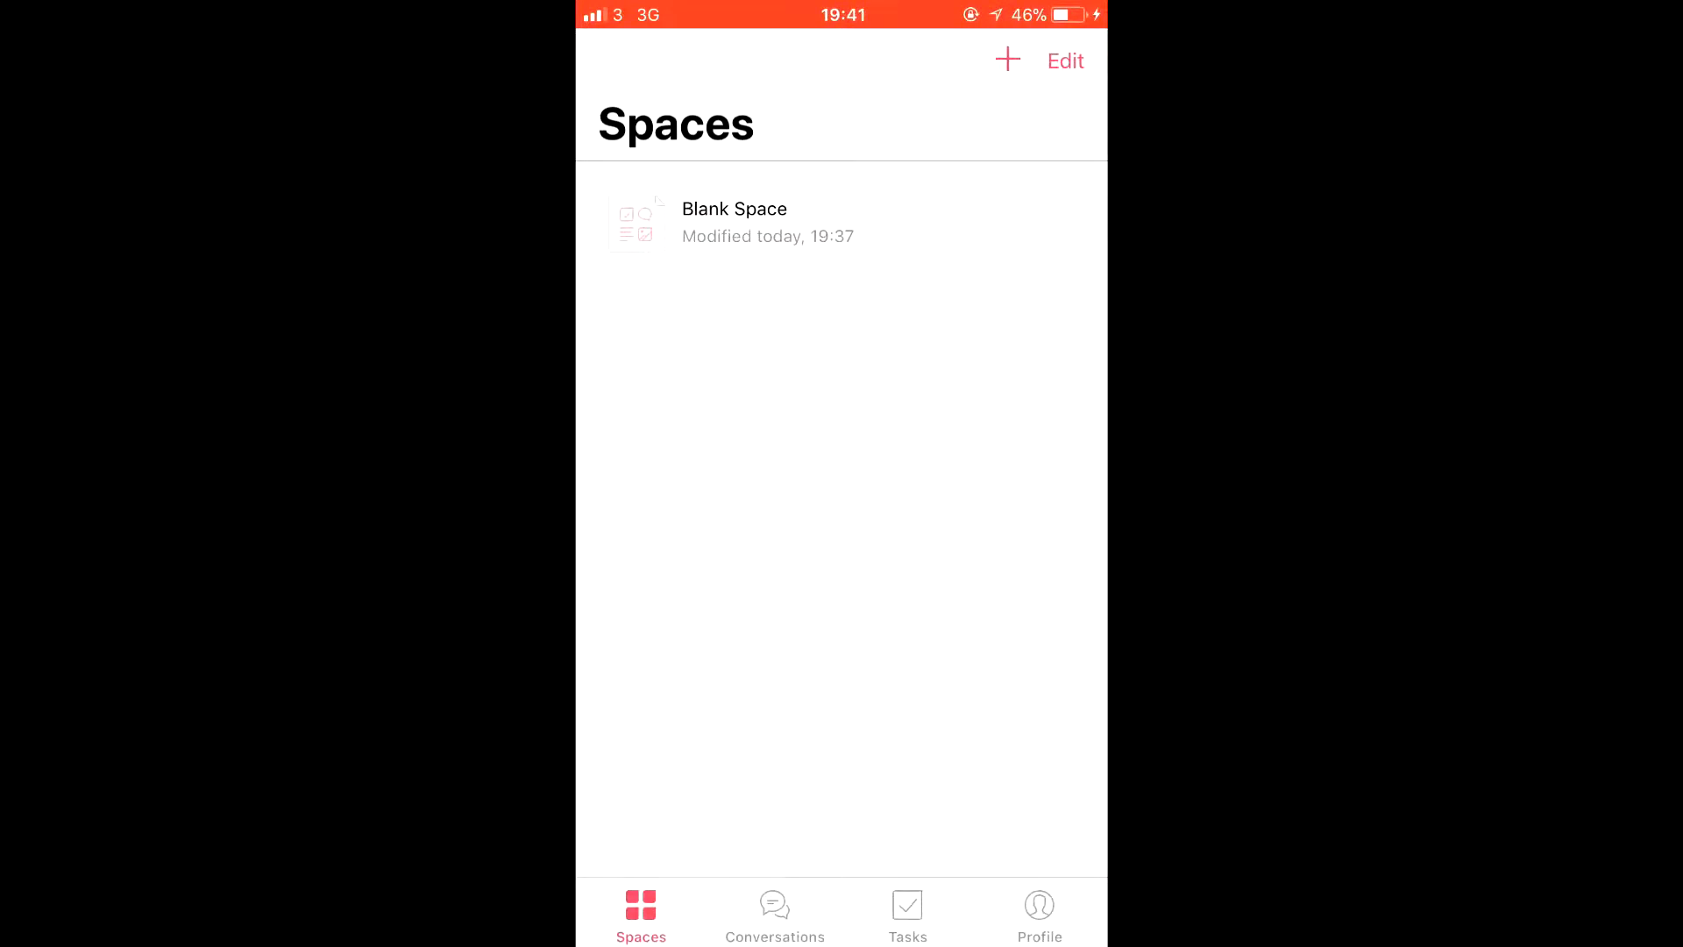
# Open the task 'Do the task guys' inside Blank Space.
pyautogui.click(735, 223)
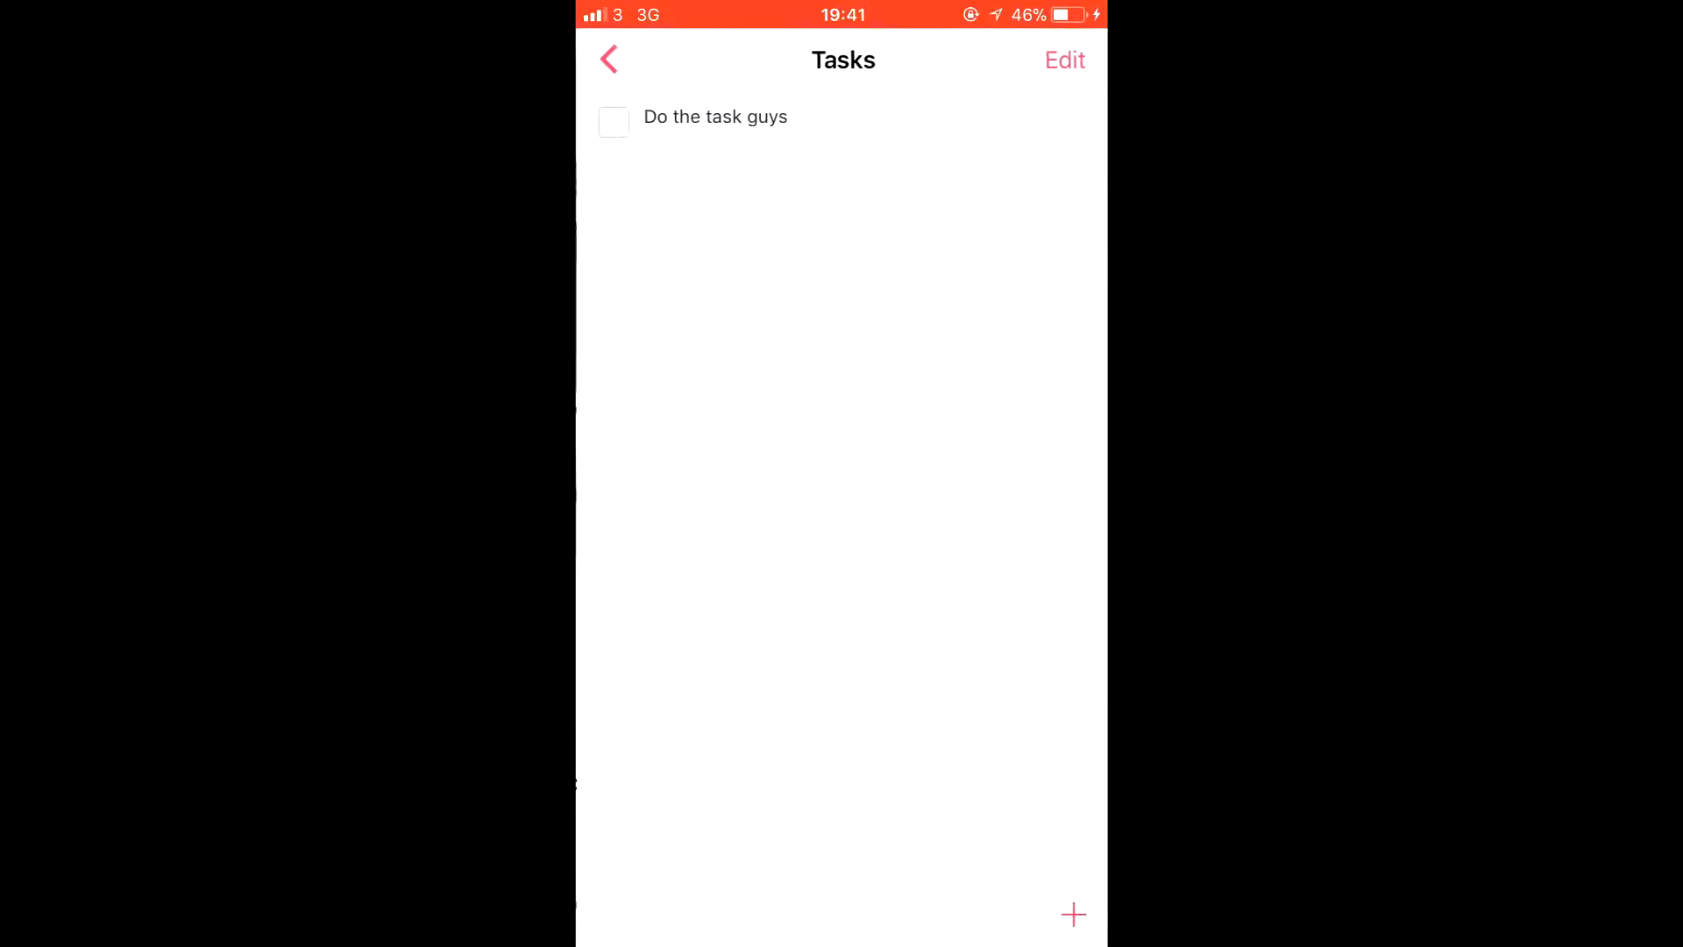
pyautogui.click(715, 116)
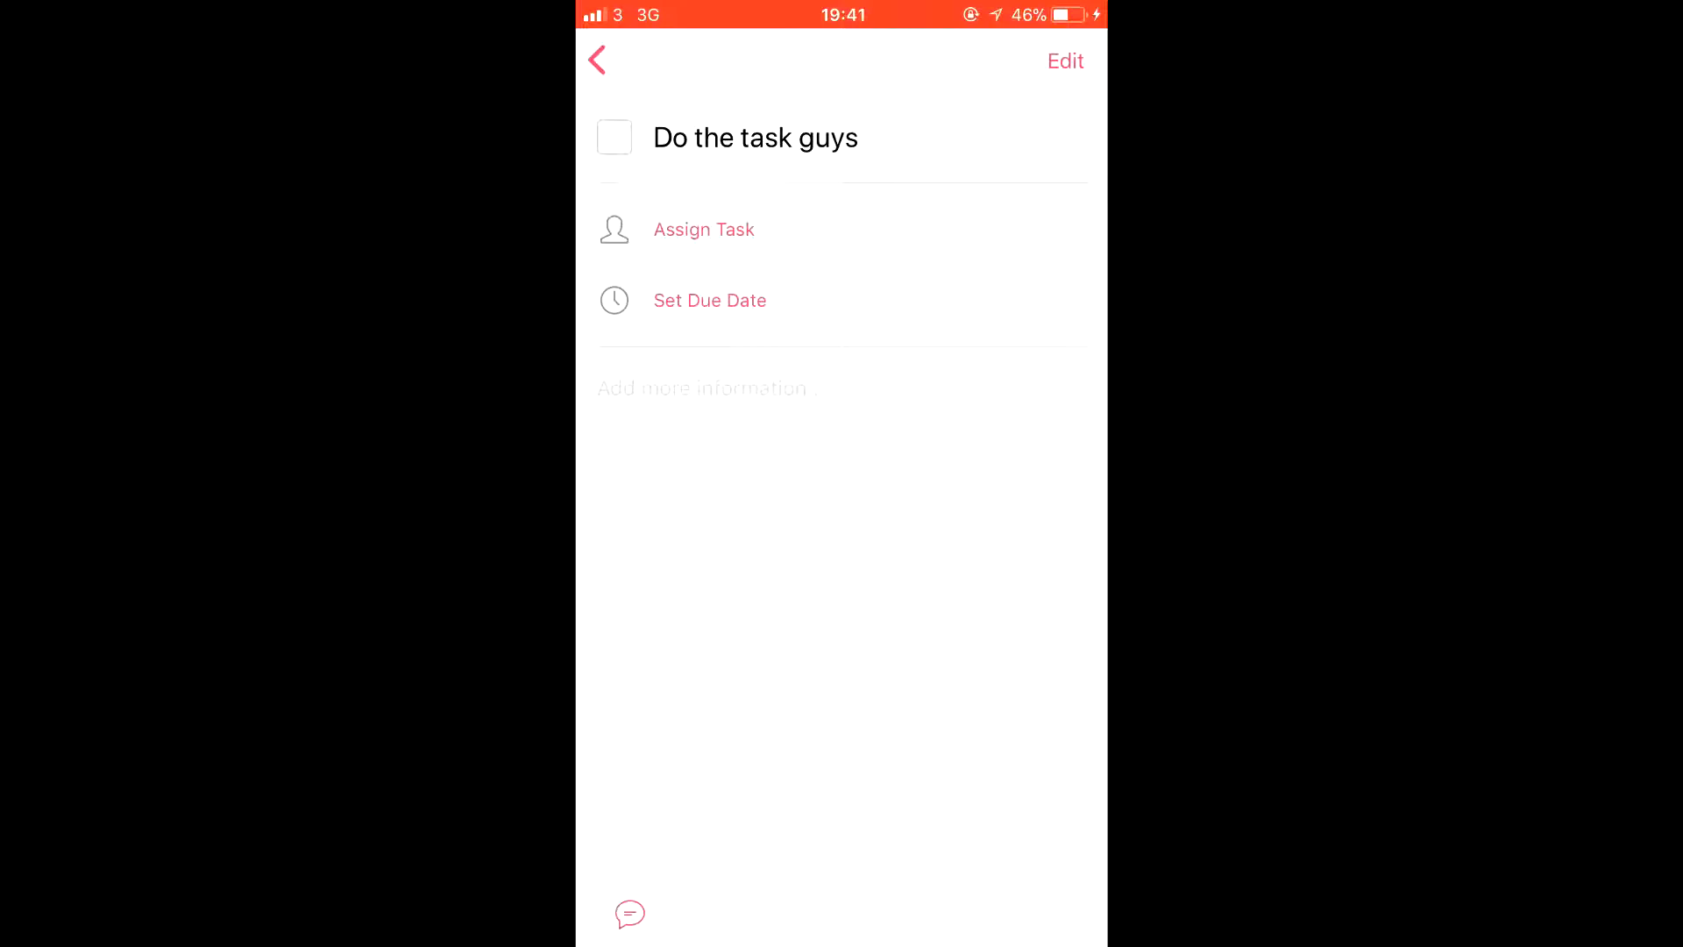
# Add the note 'It's th task guys. Do it.' to the task.
pyautogui.click(703, 387)
pyautogui.write("It's th task guys.")
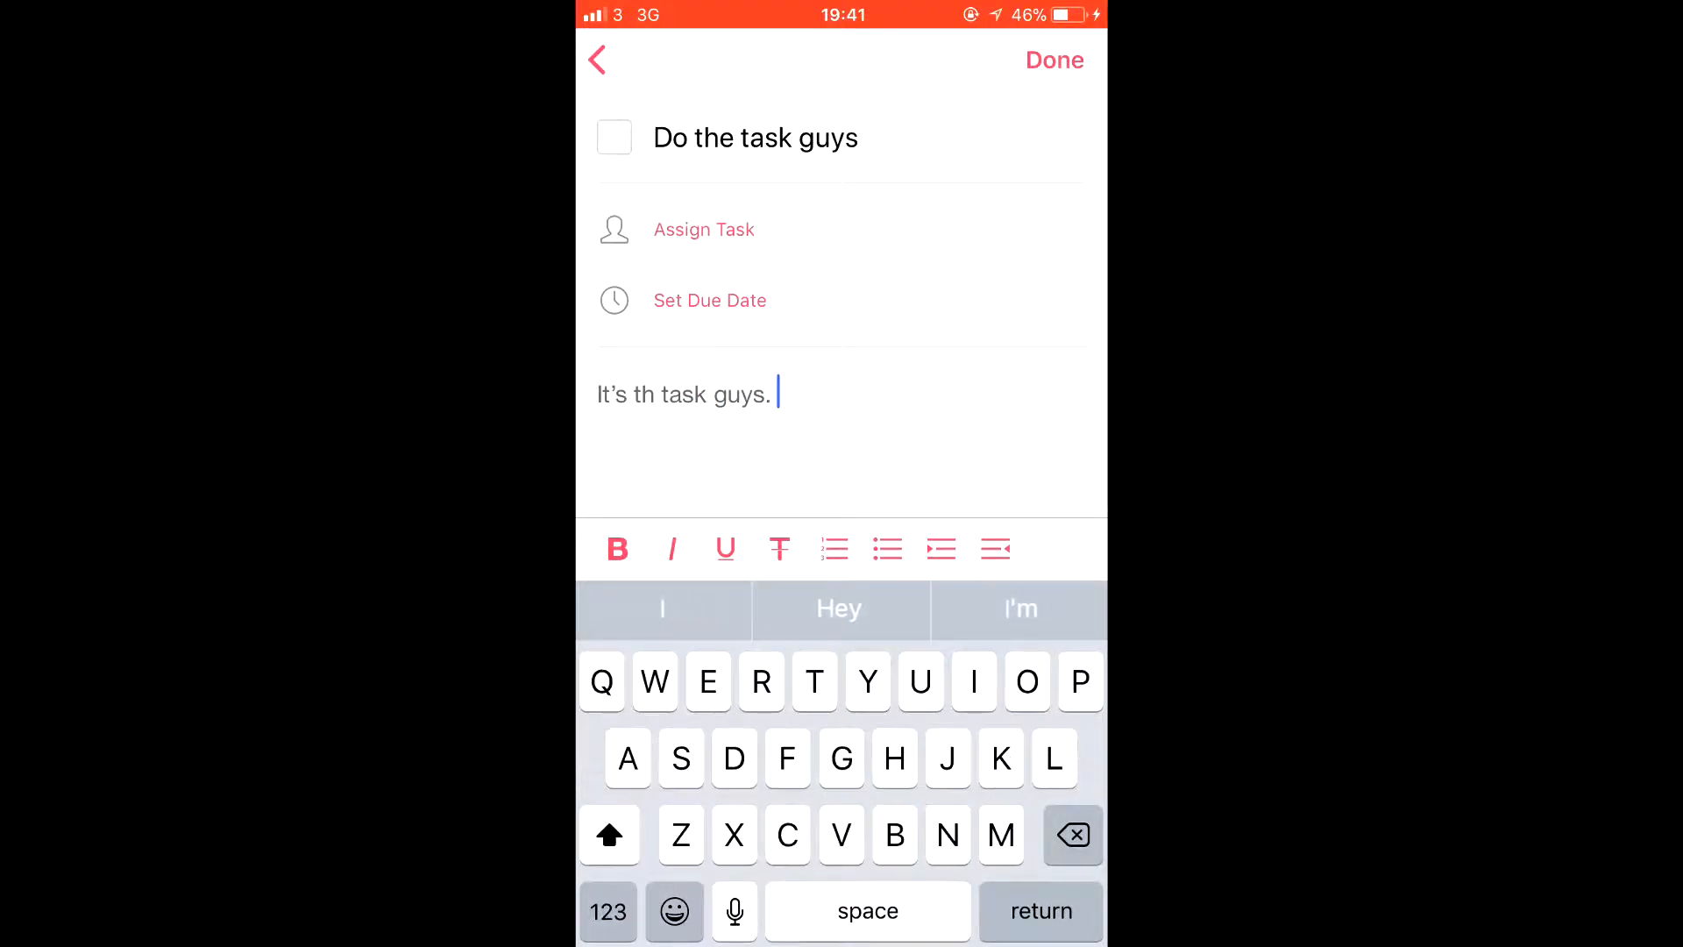
pyautogui.write('Do it.')
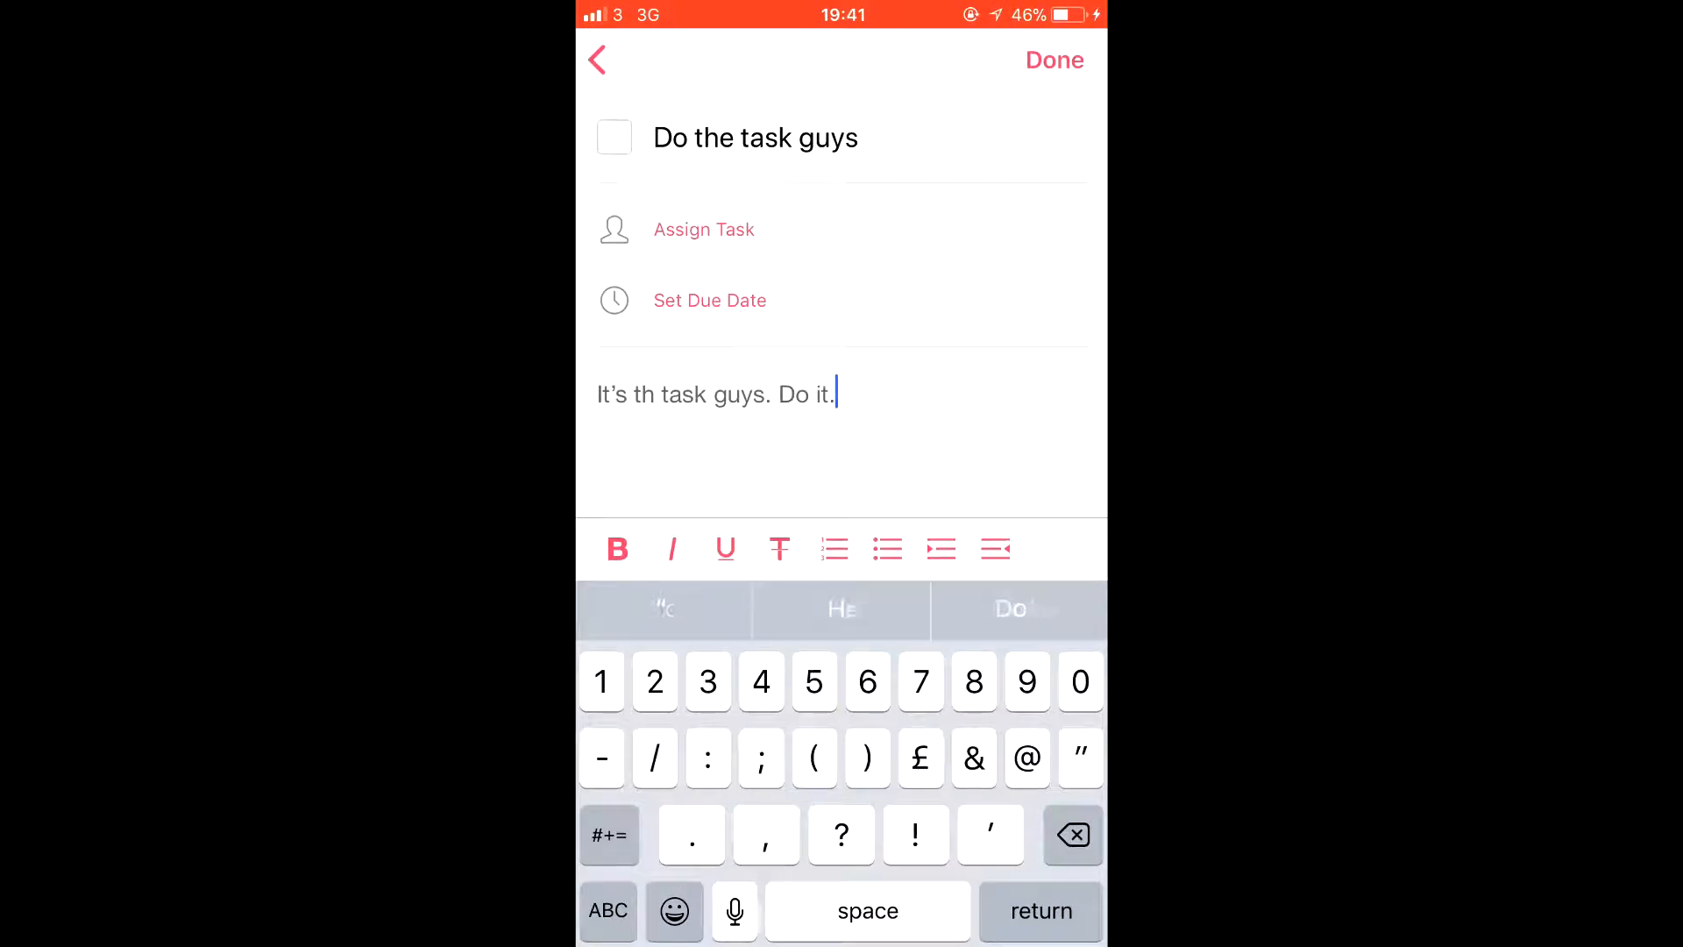
pyautogui.click(1054, 60)
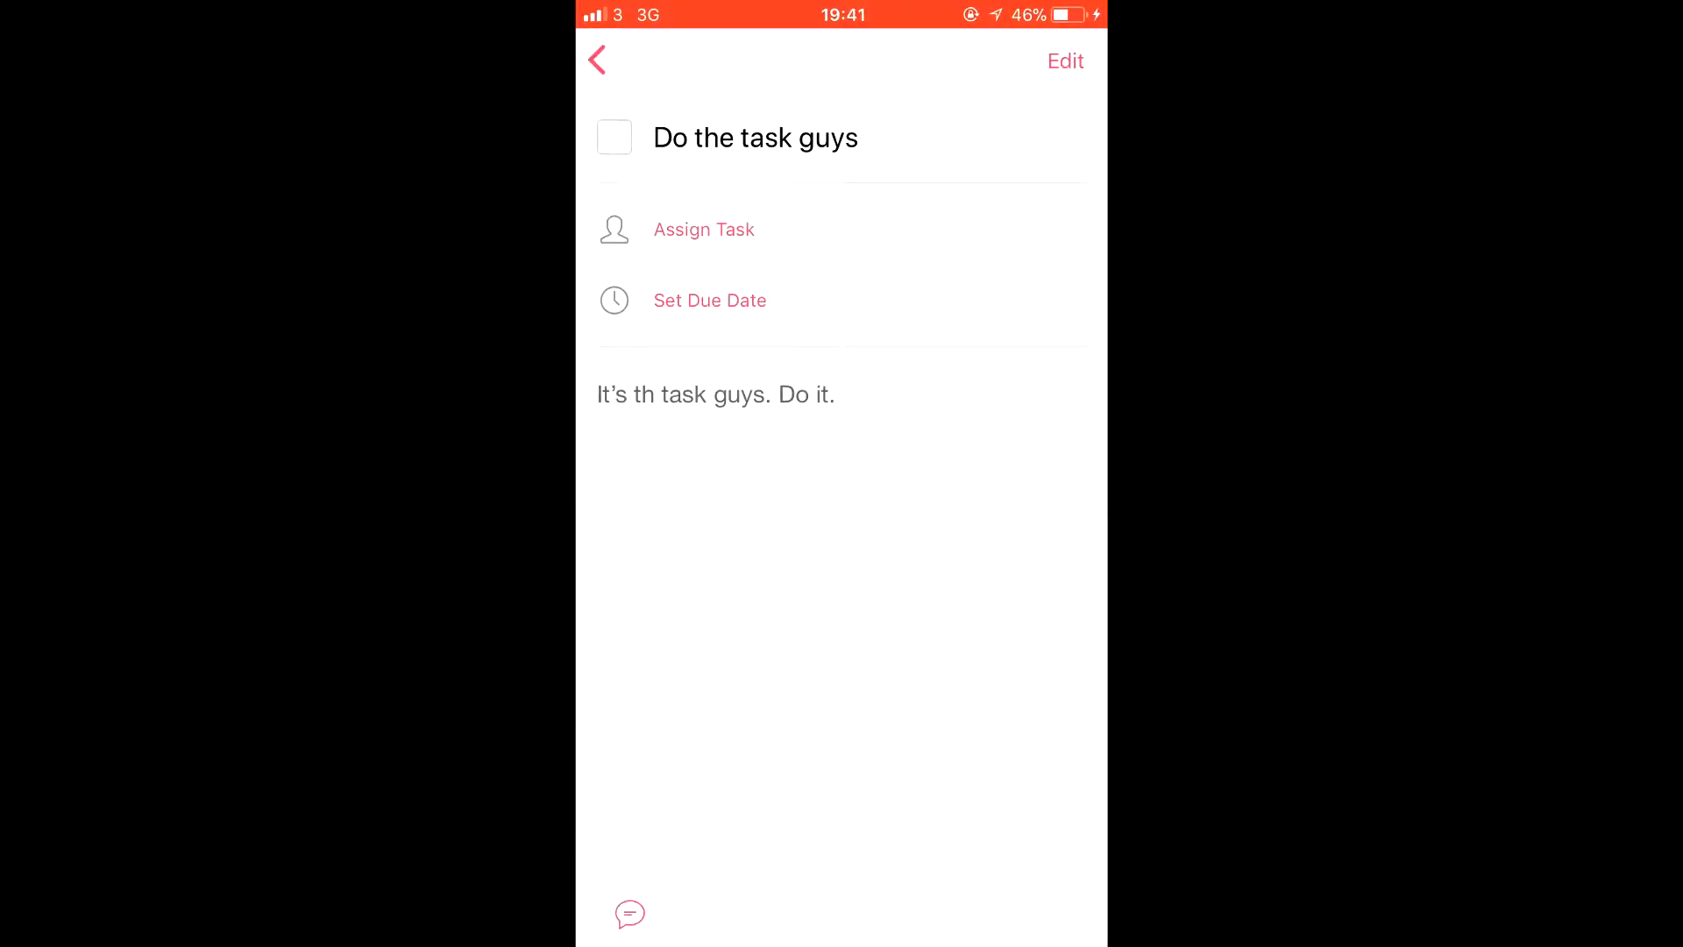
# Mark the task complete and return to the task list.
pyautogui.click(614, 137)
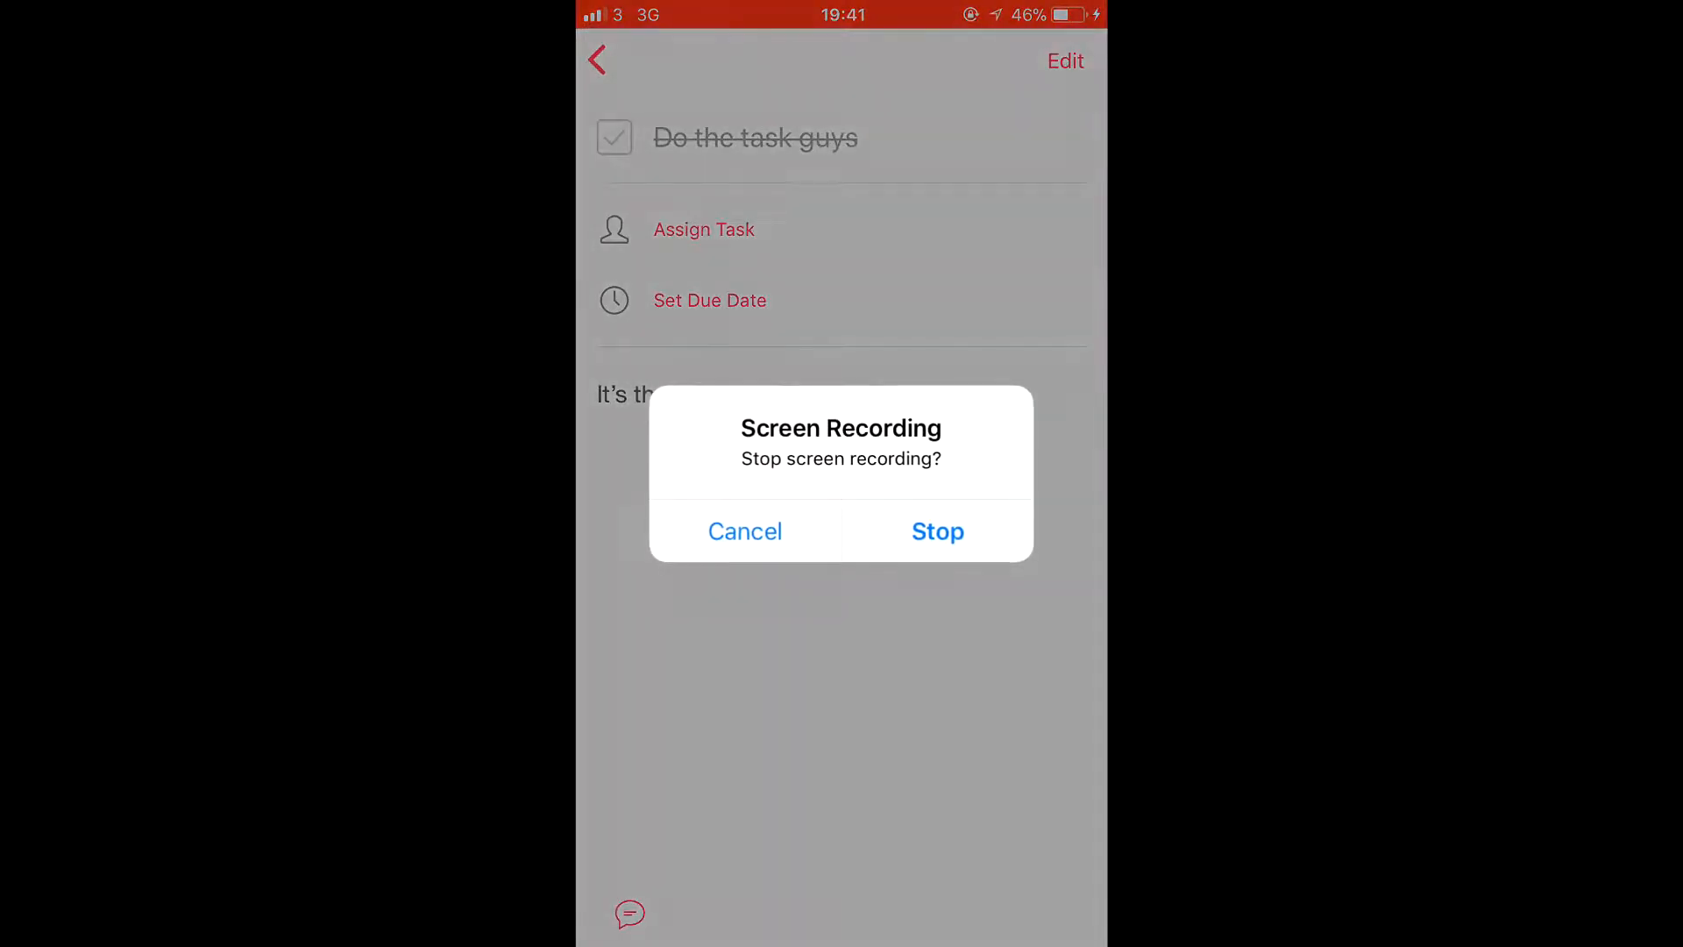
pyautogui.click(745, 531)
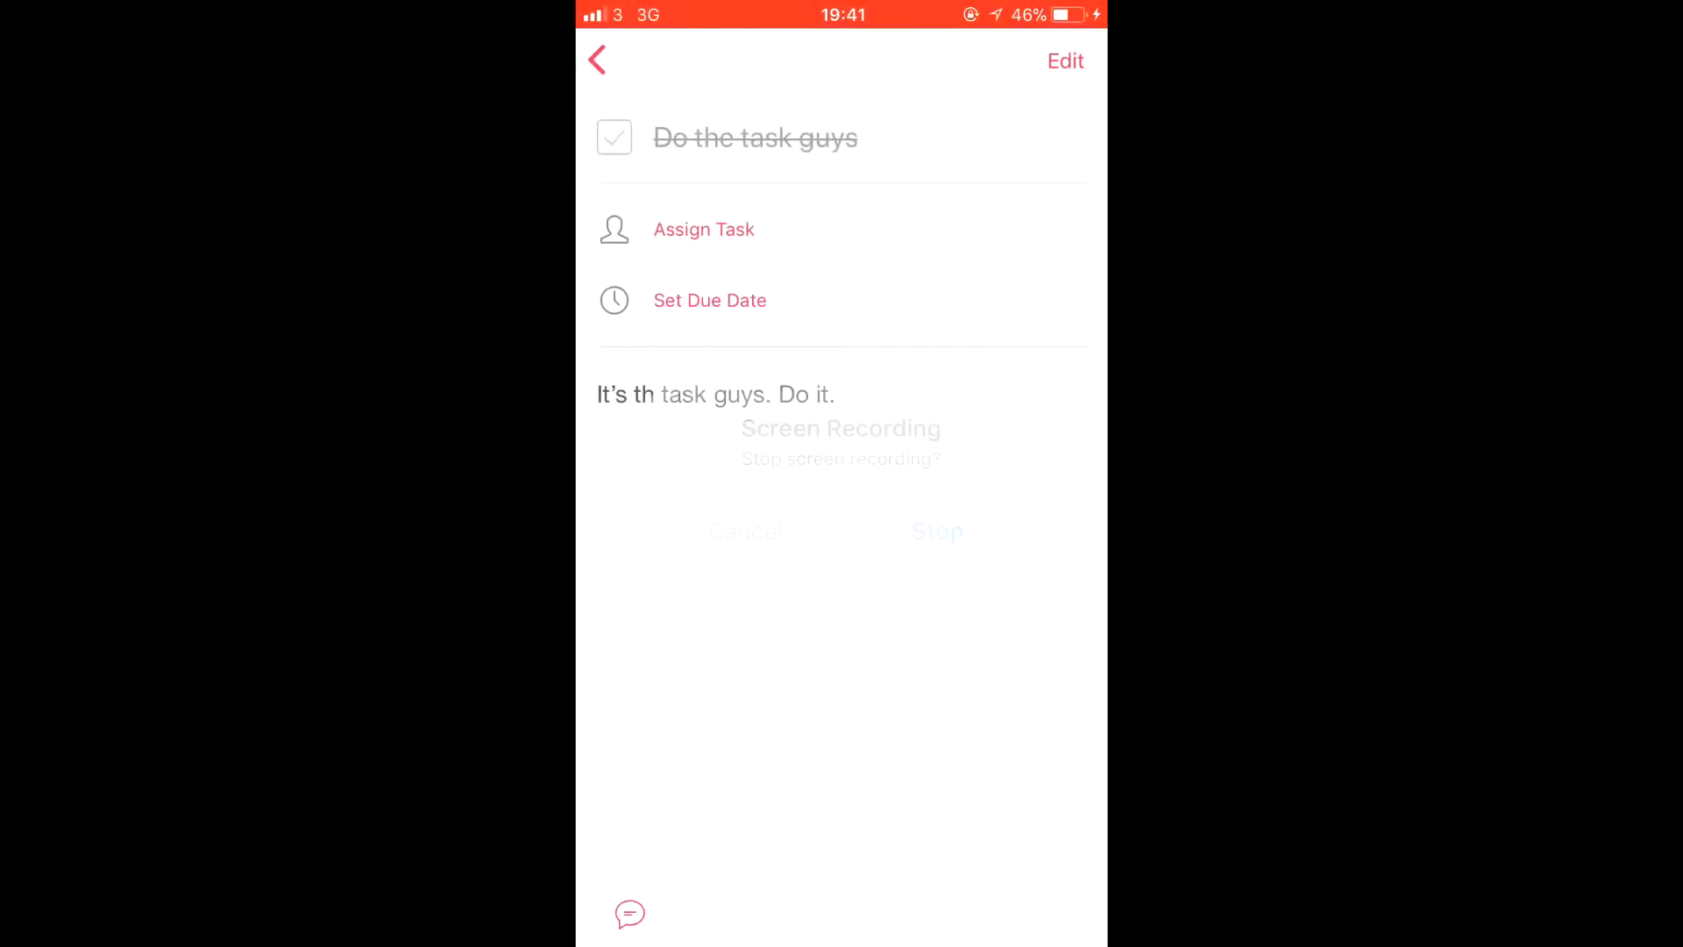
pyautogui.click(598, 60)
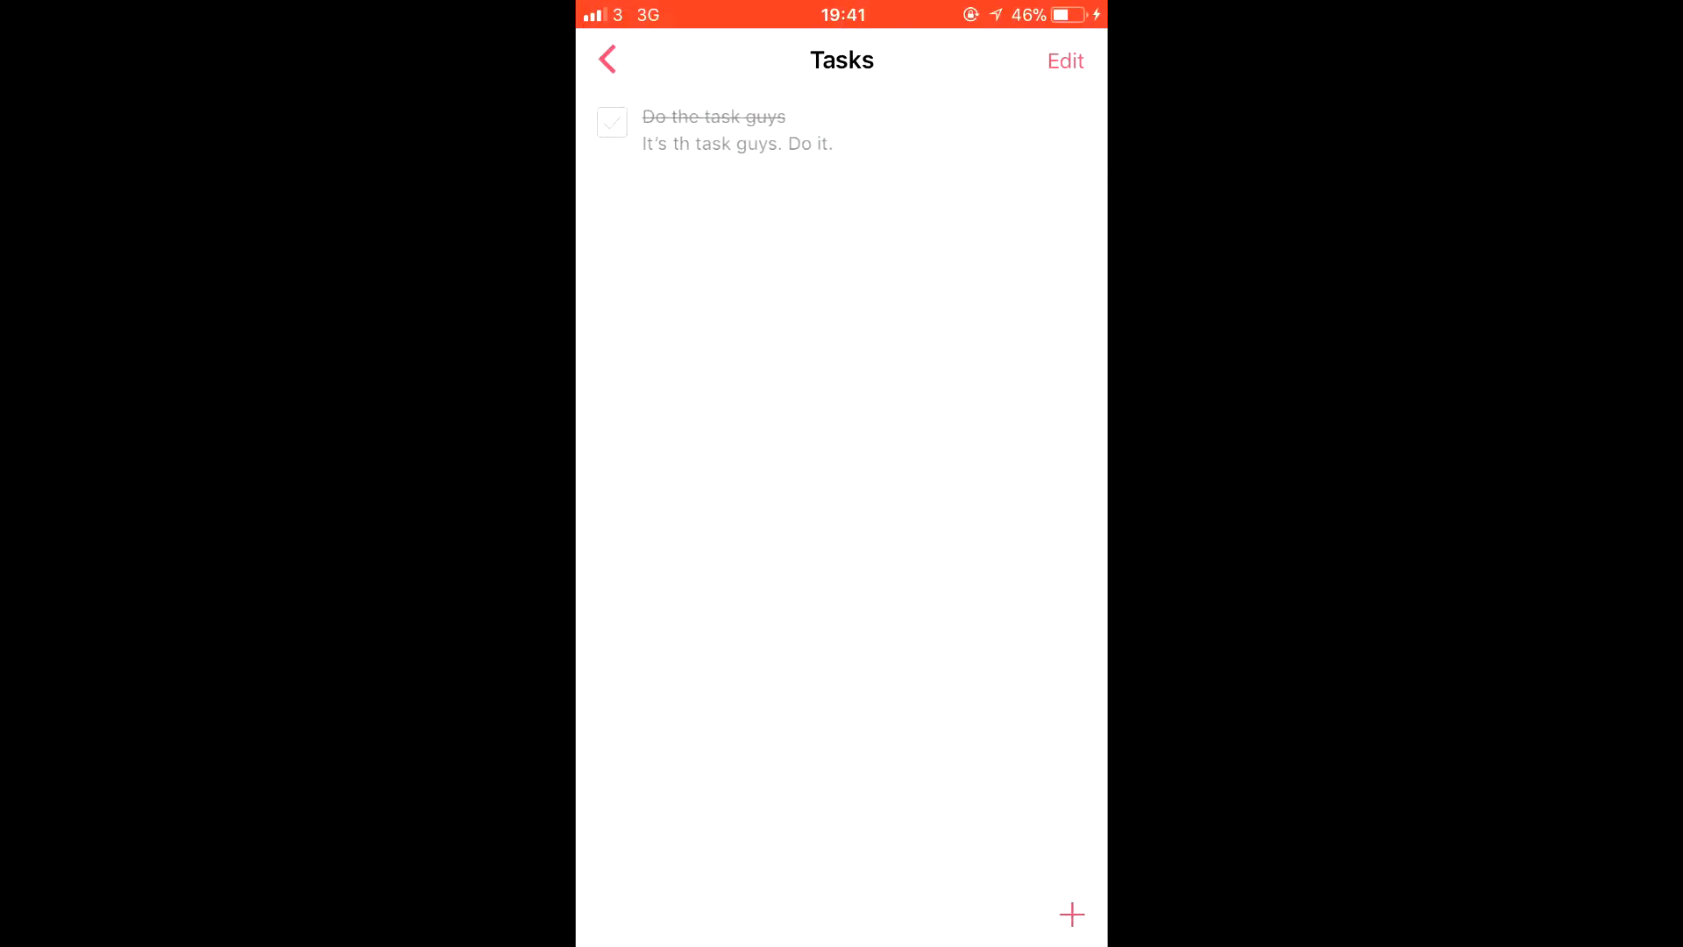
# Go back out of Blank Space to Spaces and show the empty Conversations section.
pyautogui.click(609, 60)
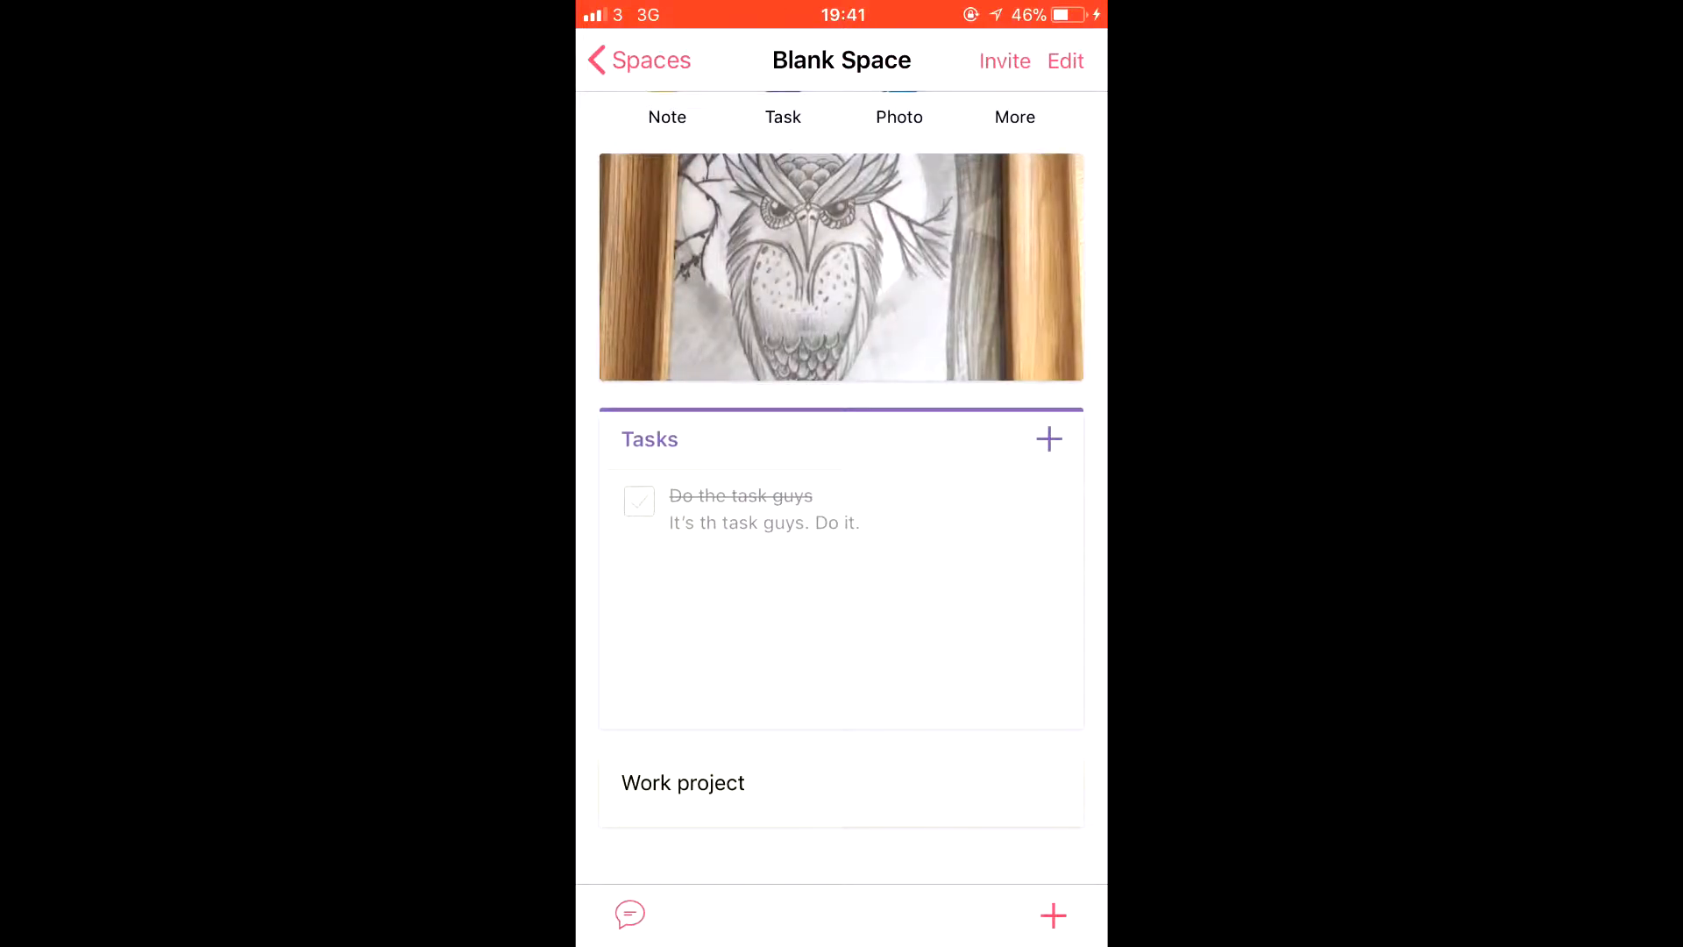
pyautogui.scroll(-3)
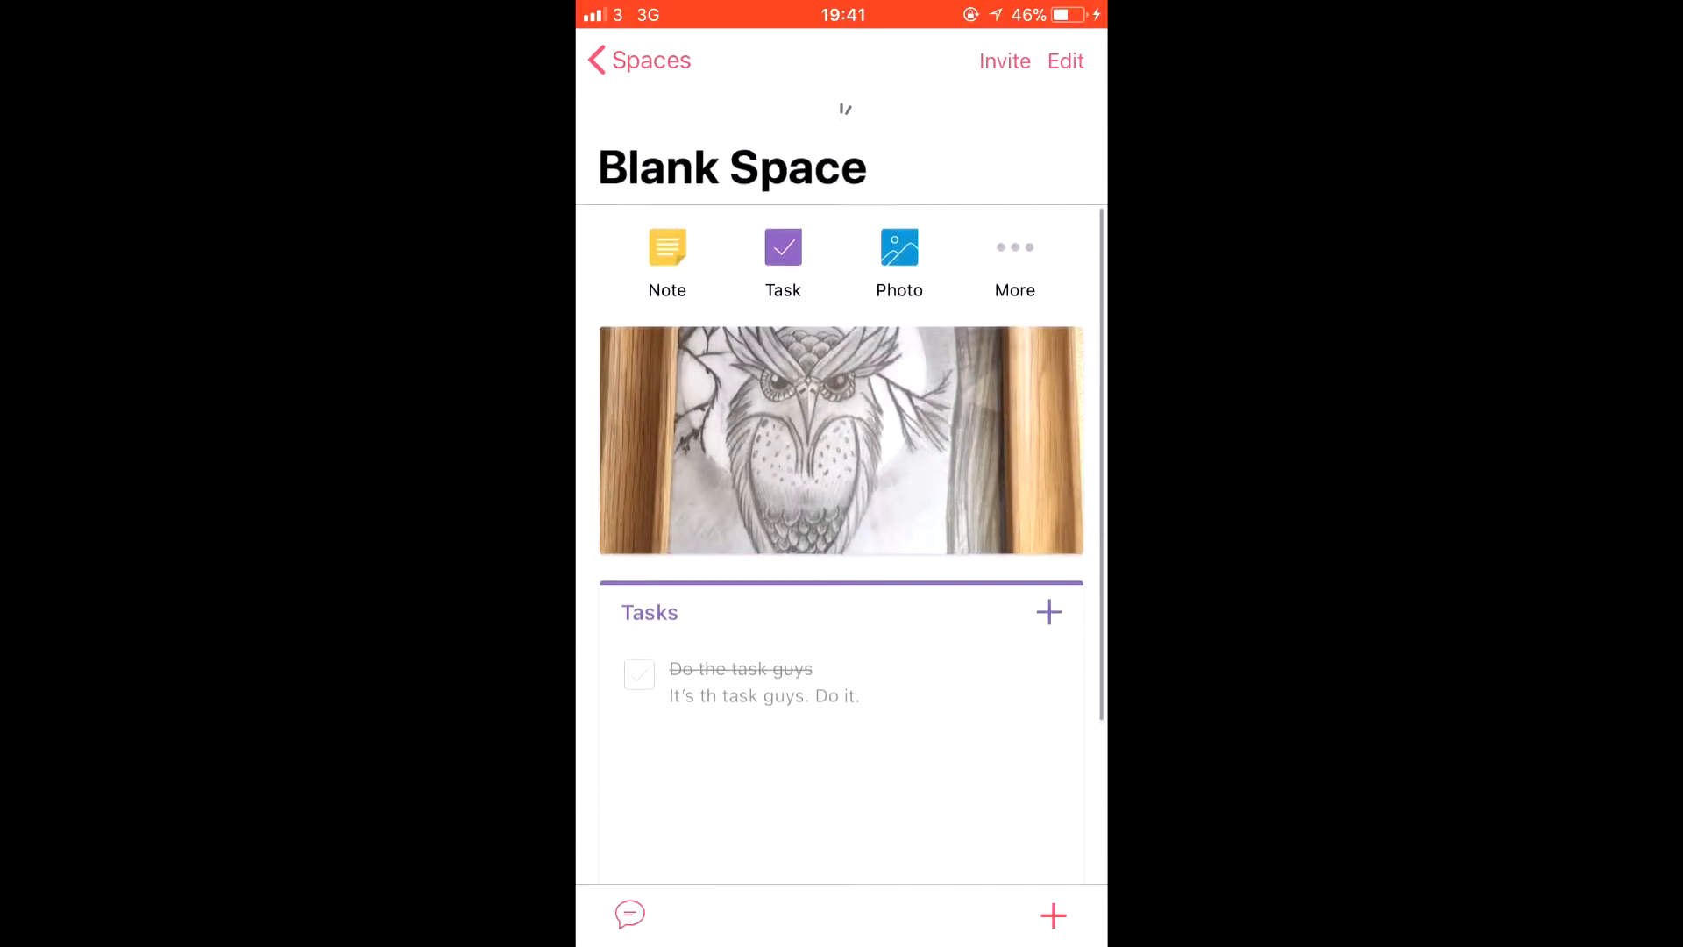
pyautogui.click(638, 60)
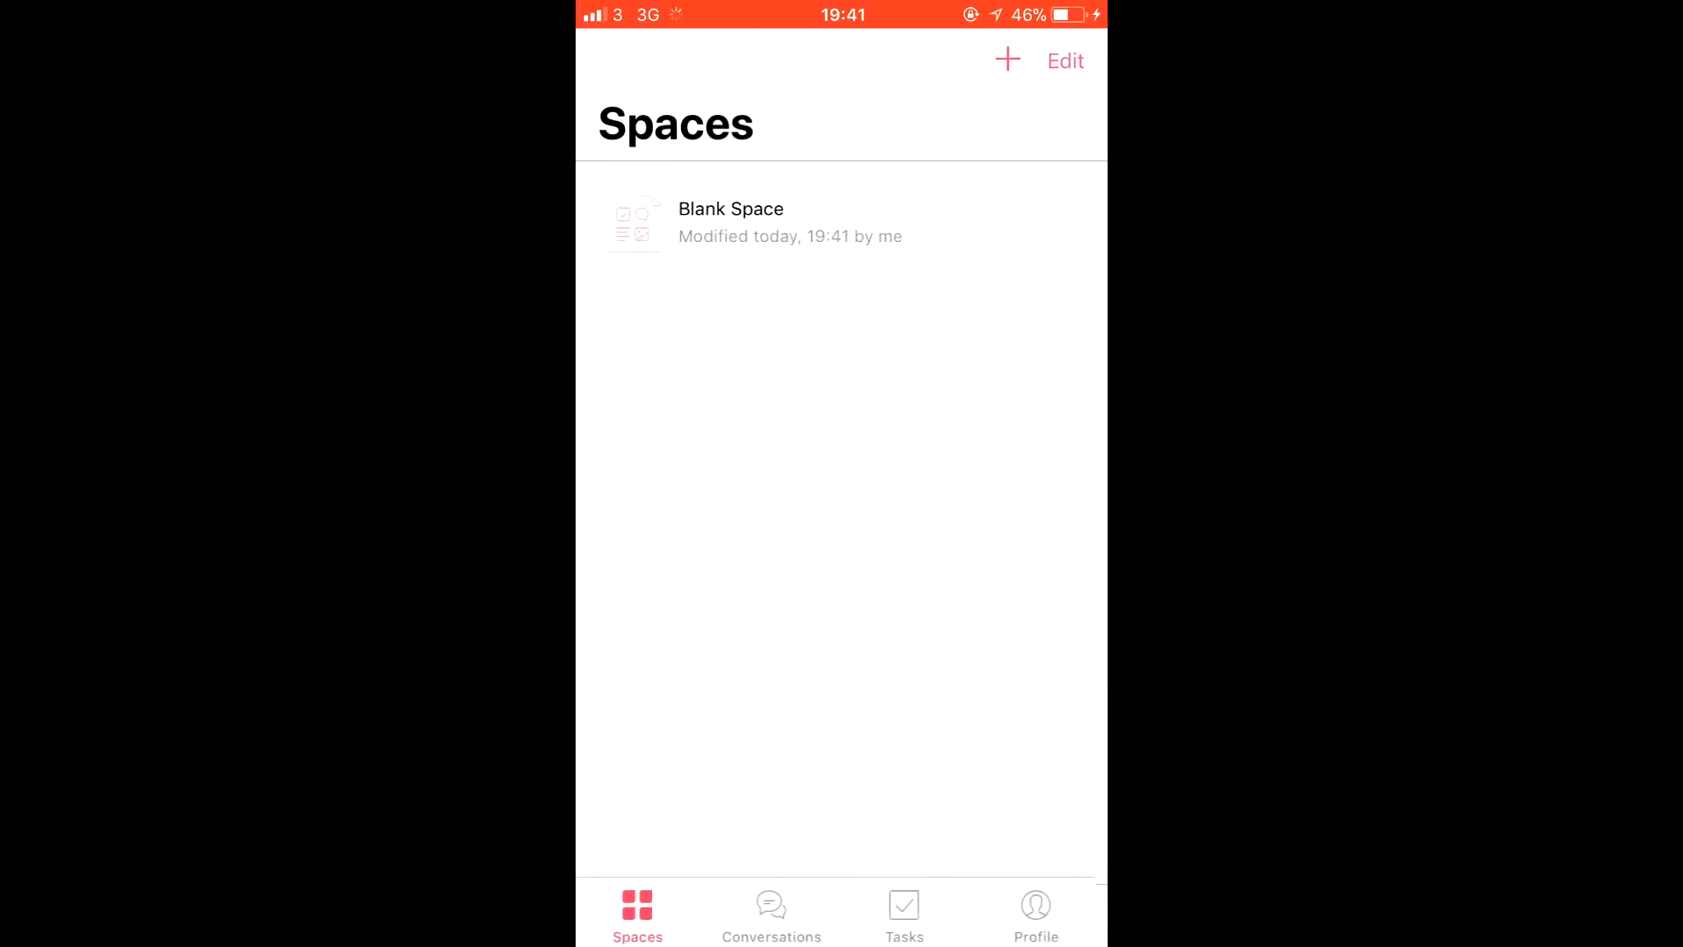
pyautogui.click(773, 913)
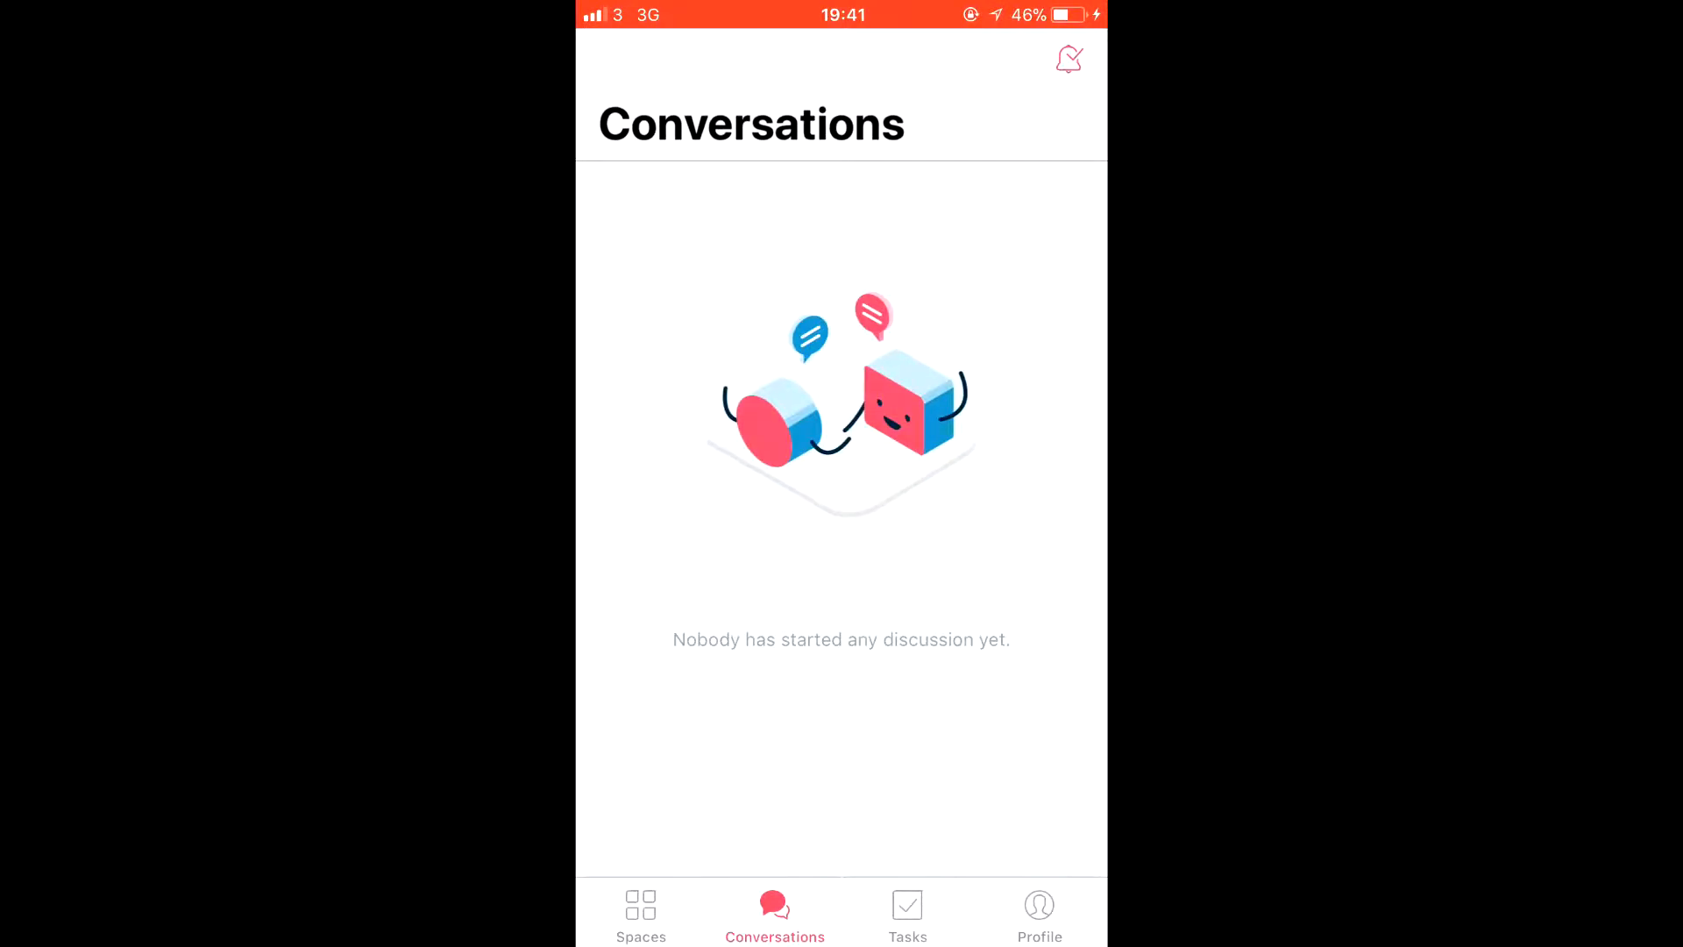
# Review All Tasks and the Profile settings, then return to the Spaces list.
pyautogui.click(906, 911)
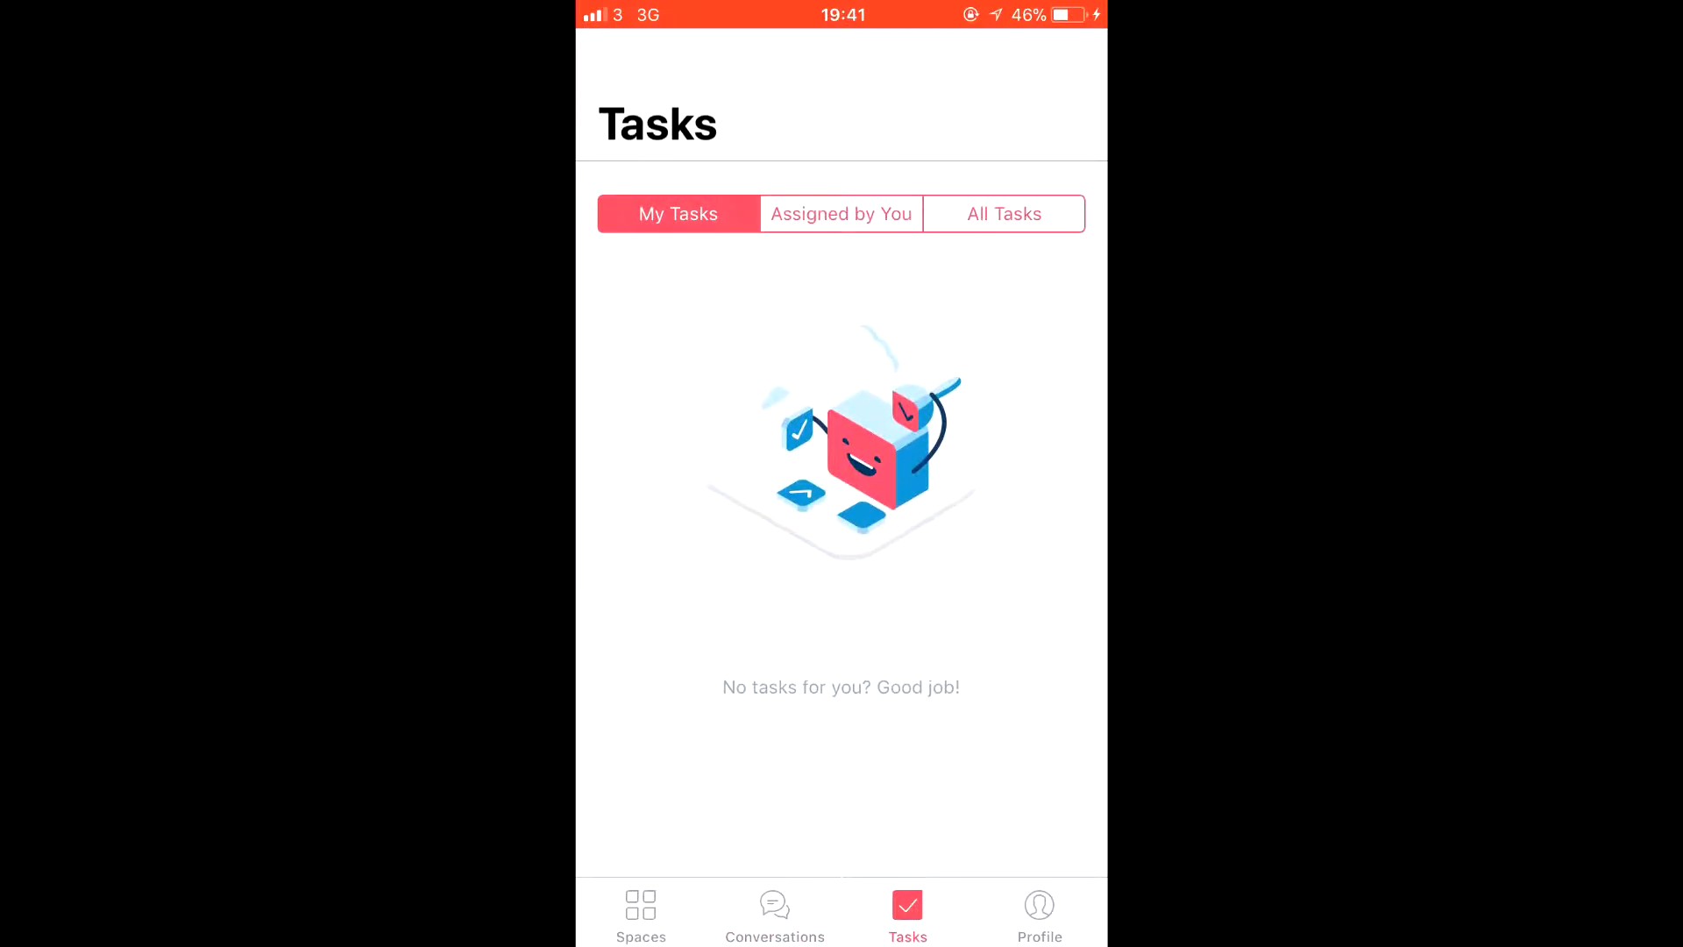
pyautogui.click(1003, 213)
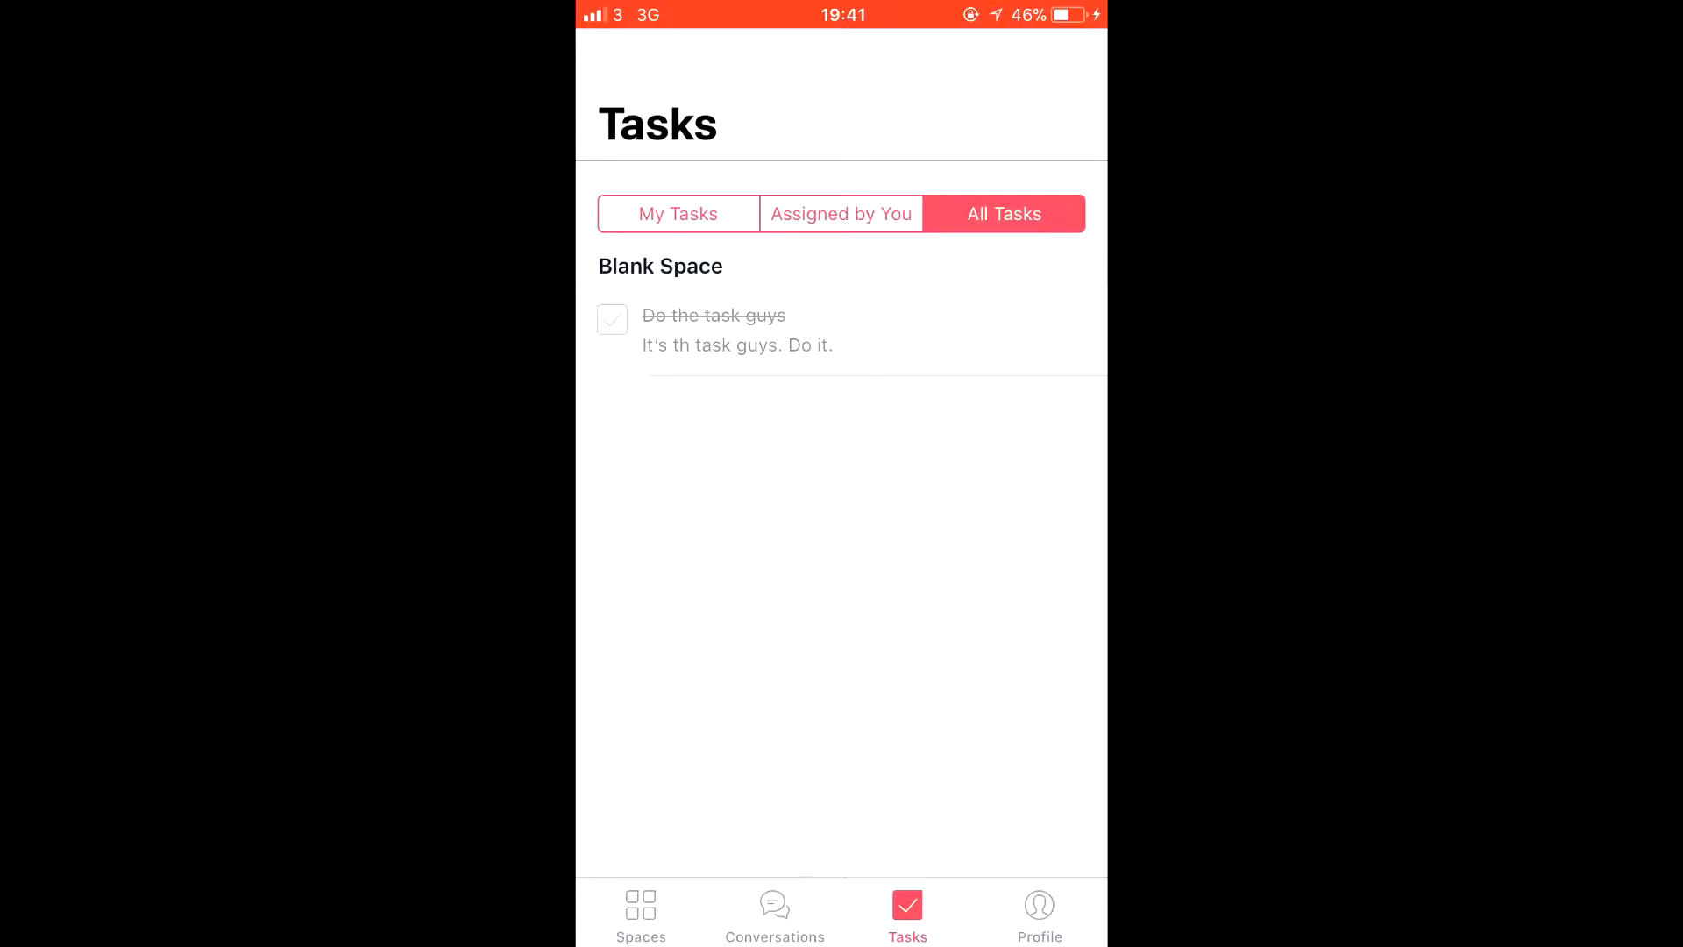
pyautogui.click(1038, 912)
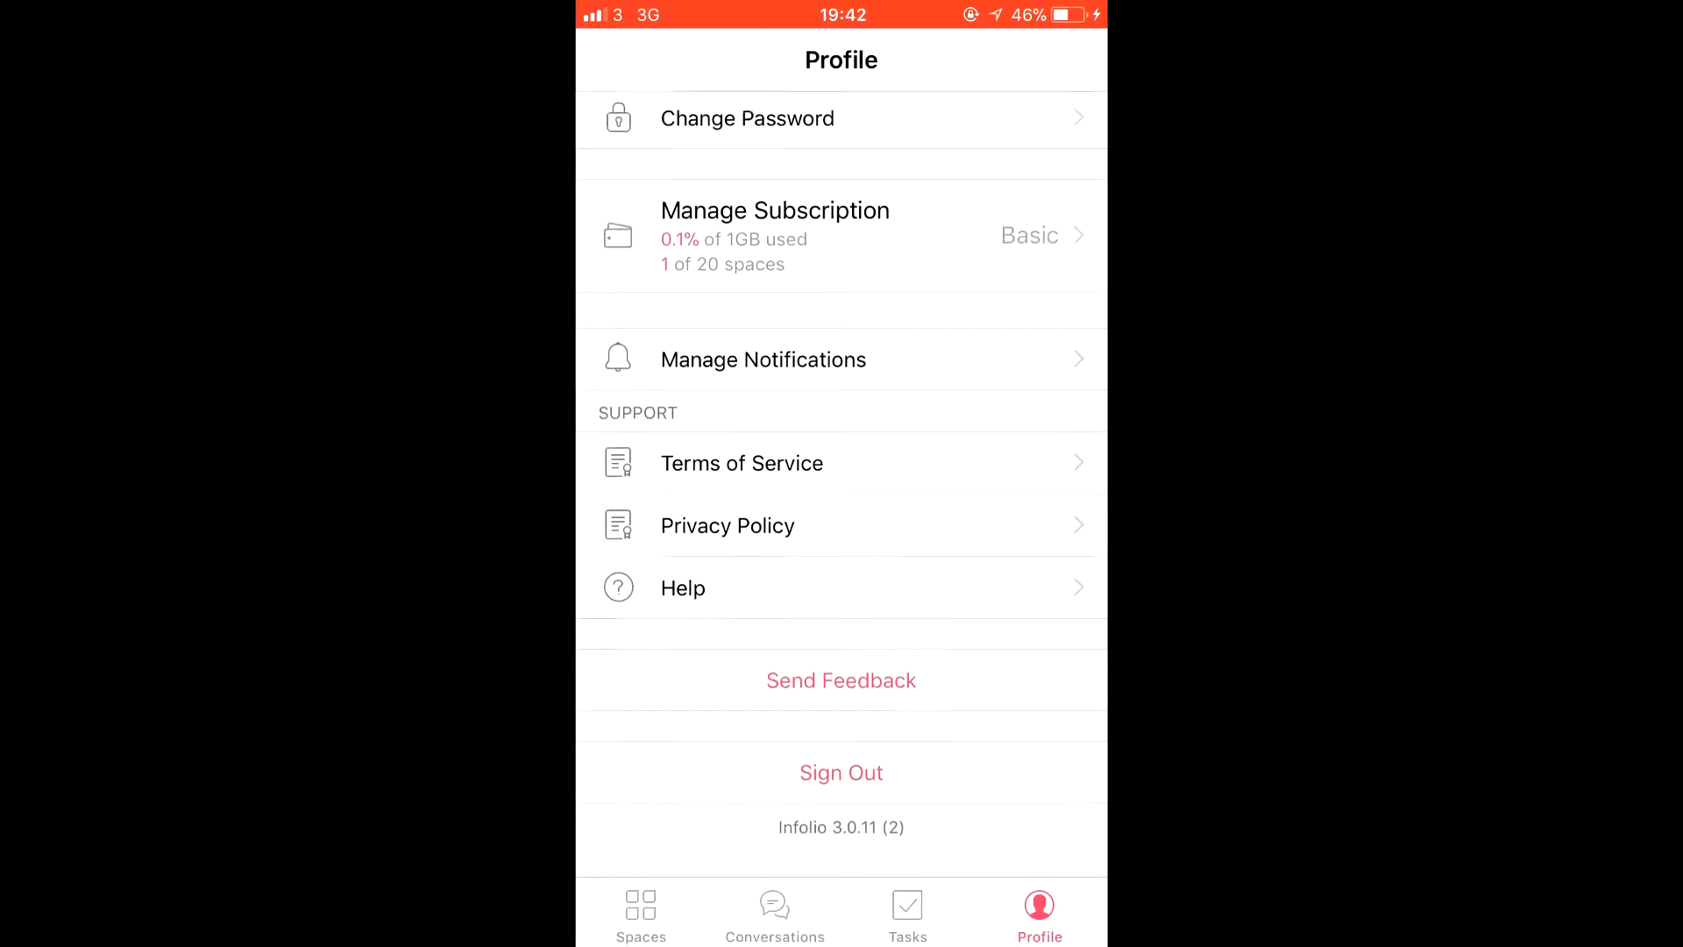
pyautogui.scroll(-3)
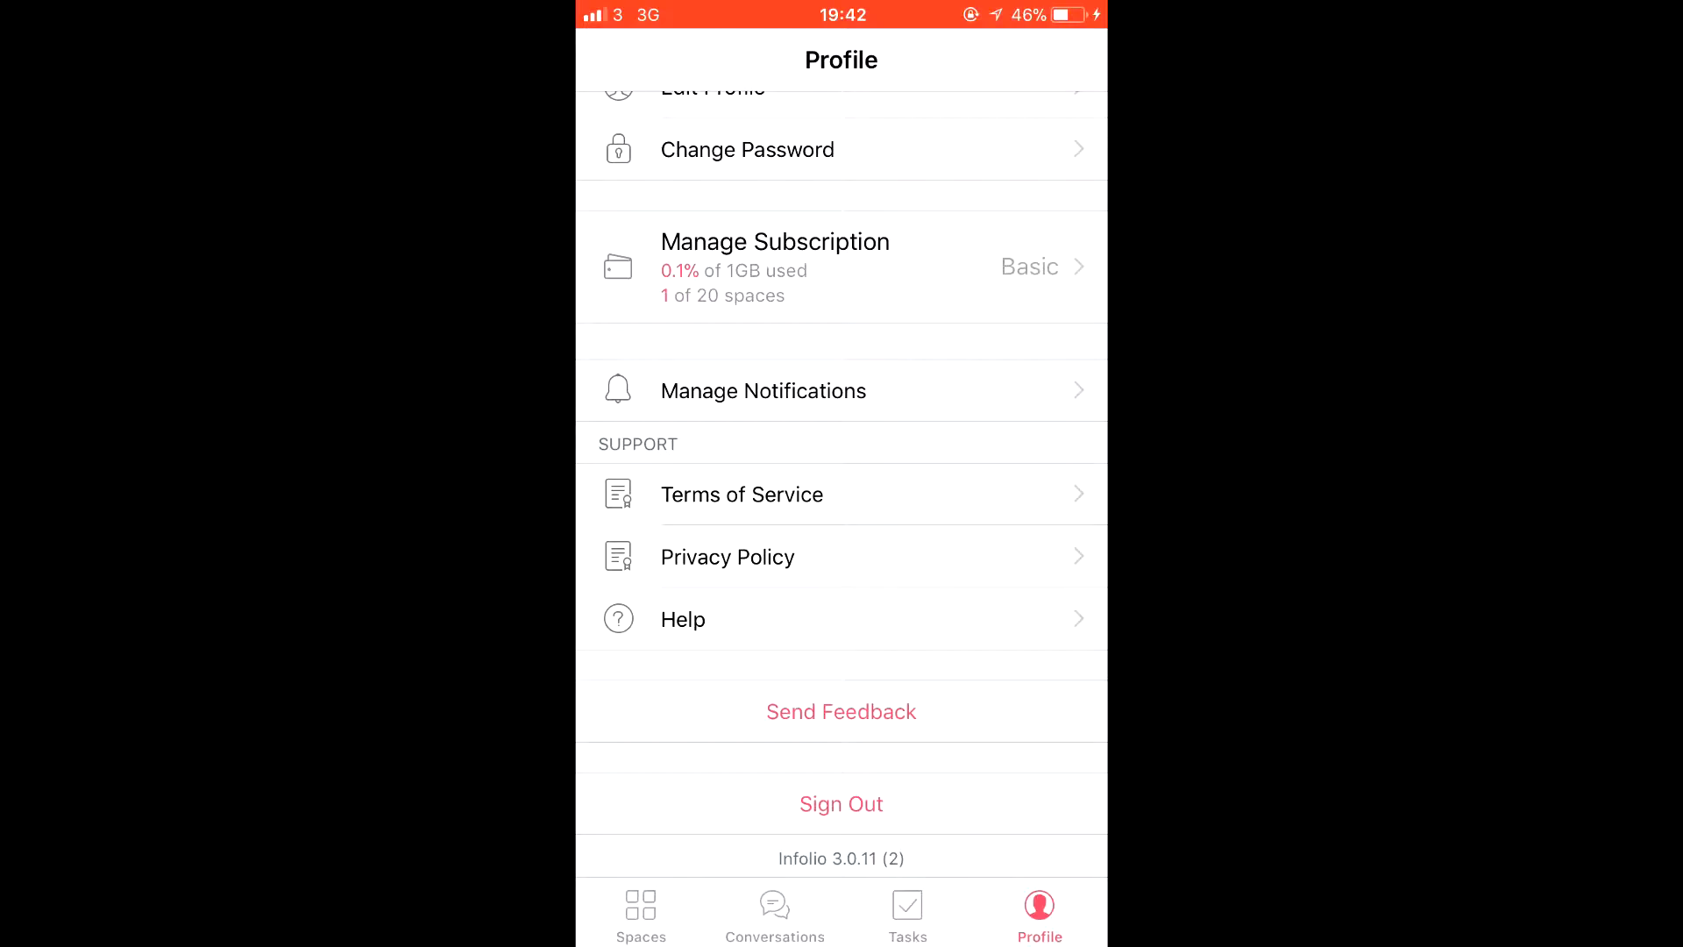
pyautogui.click(642, 911)
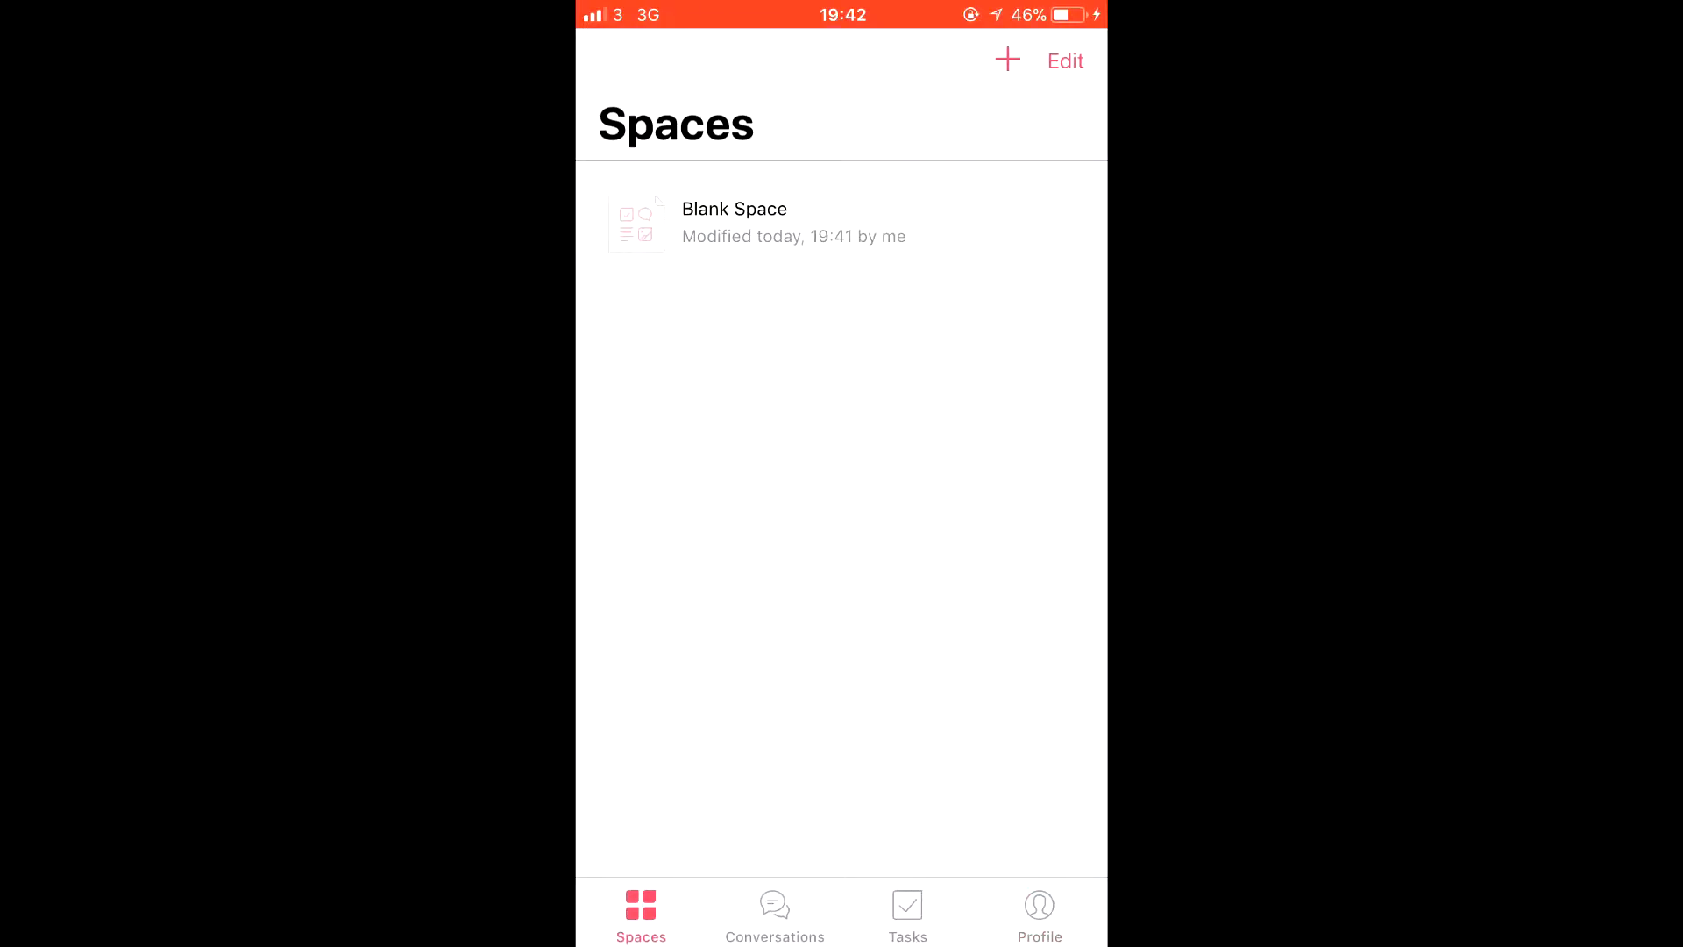
# Create a space from the Project Space template and open its Project Description note.
pyautogui.click(1006, 60)
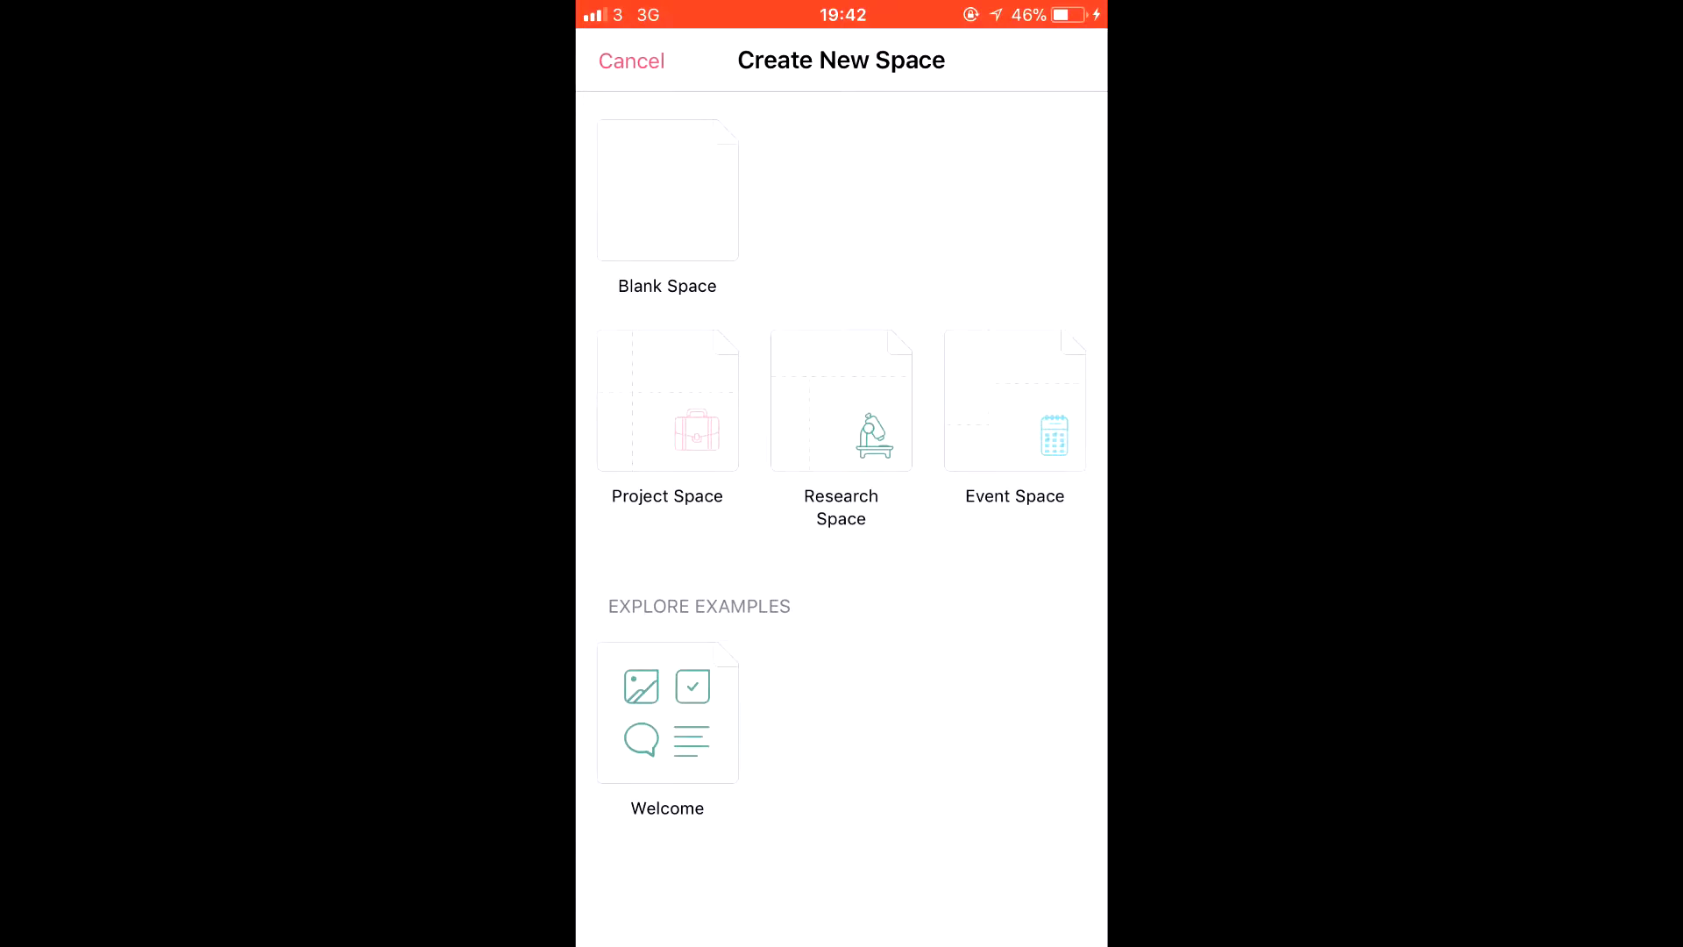
pyautogui.click(666, 400)
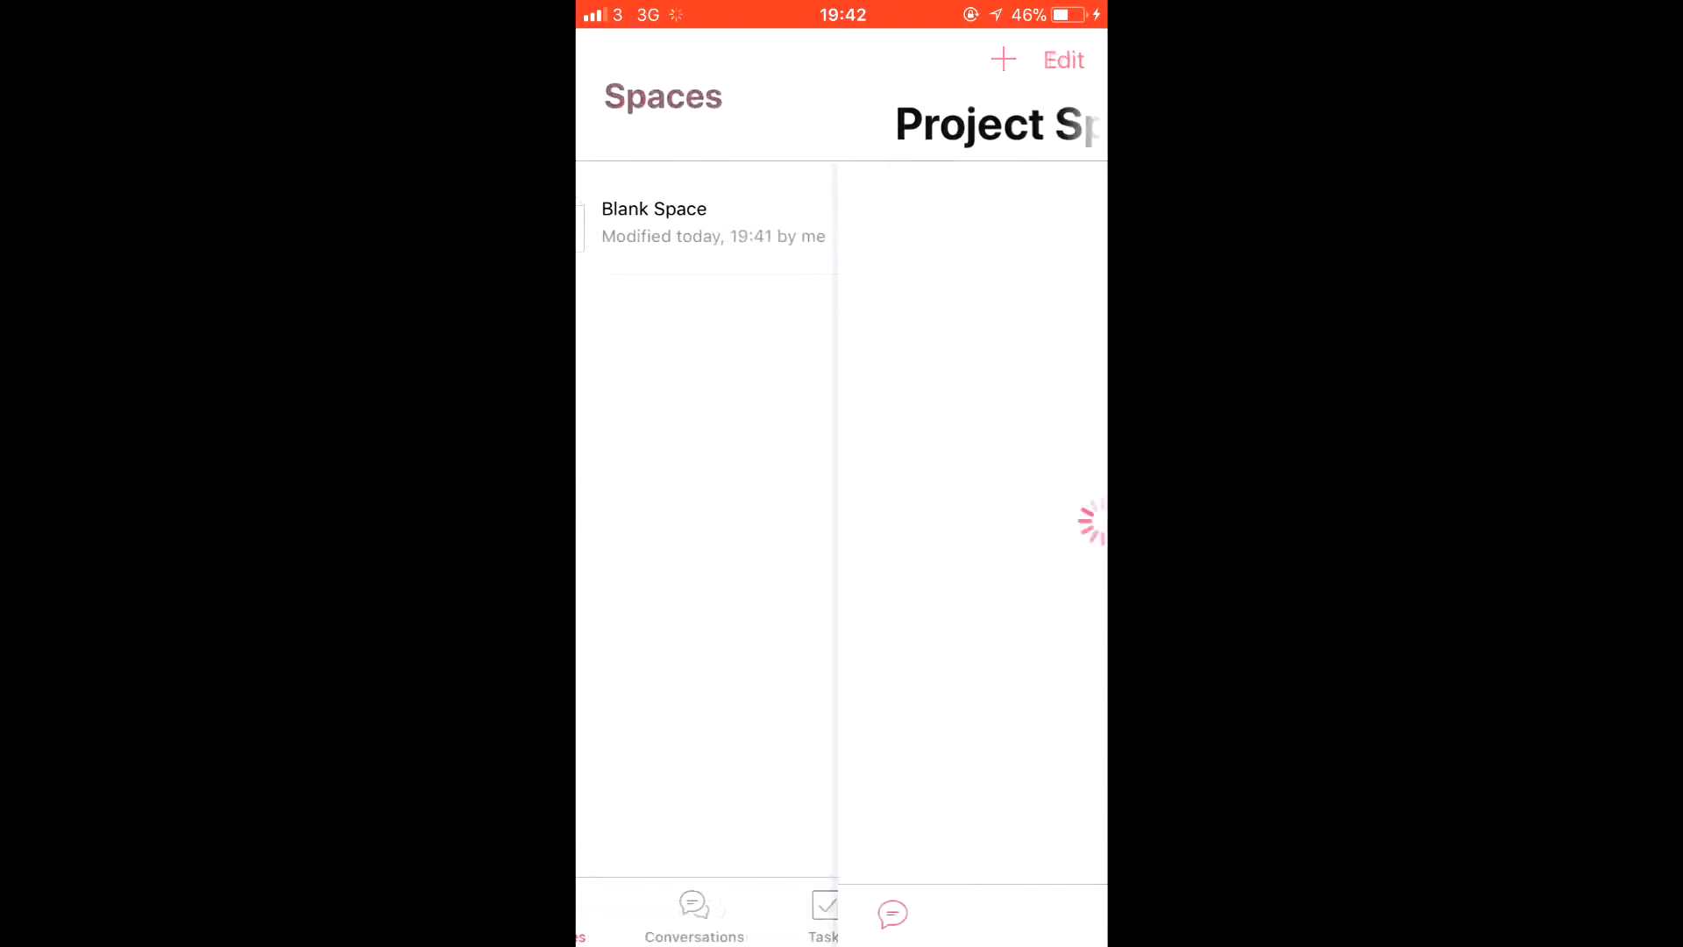
pyautogui.click(654, 223)
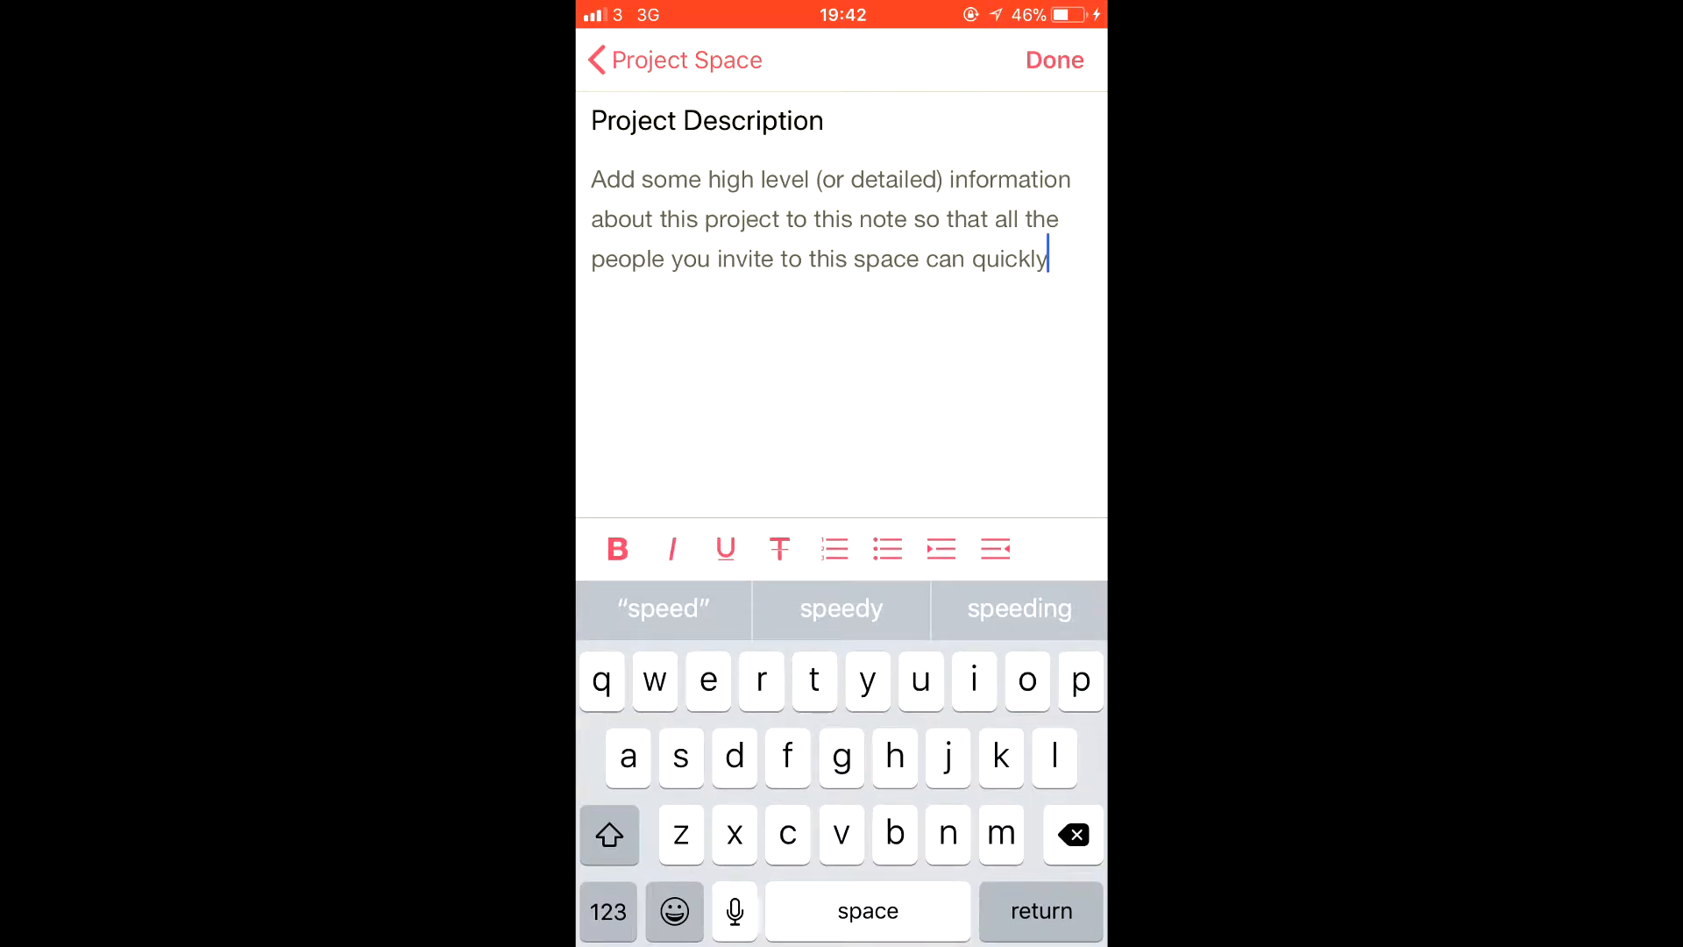
# Replace the placeholder with 'This project? It's super important.', accepting the 'project' autocorrect.
pyautogui.press('backspace')
pyautogui.write('This priedt')
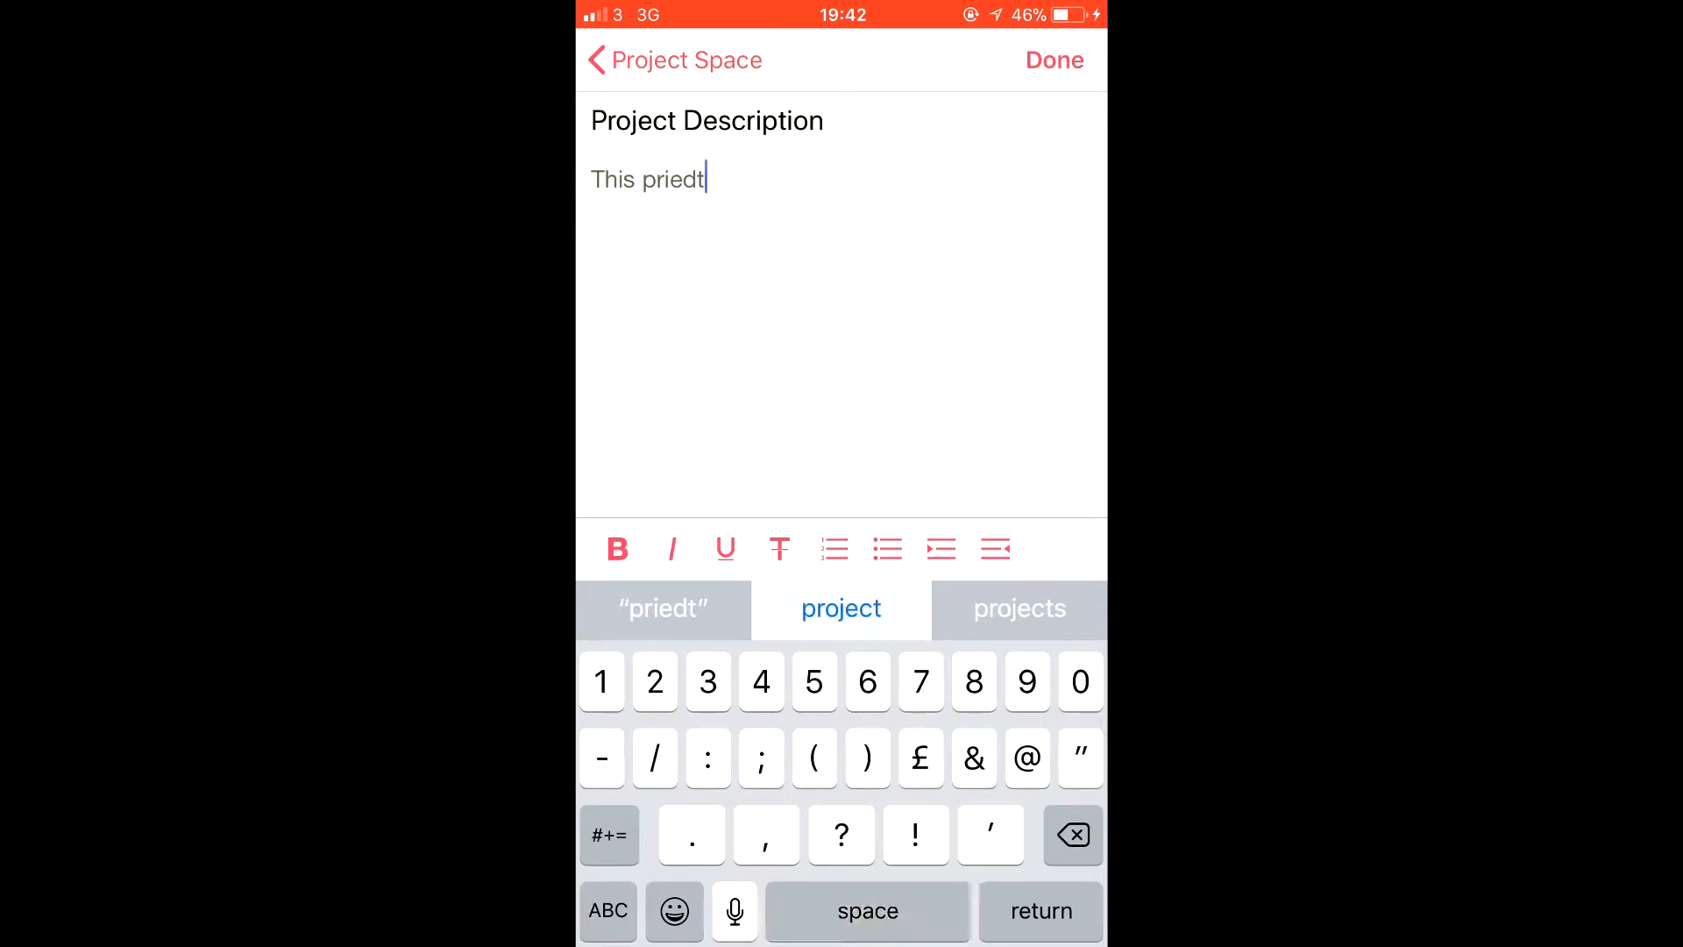
pyautogui.click(842, 609)
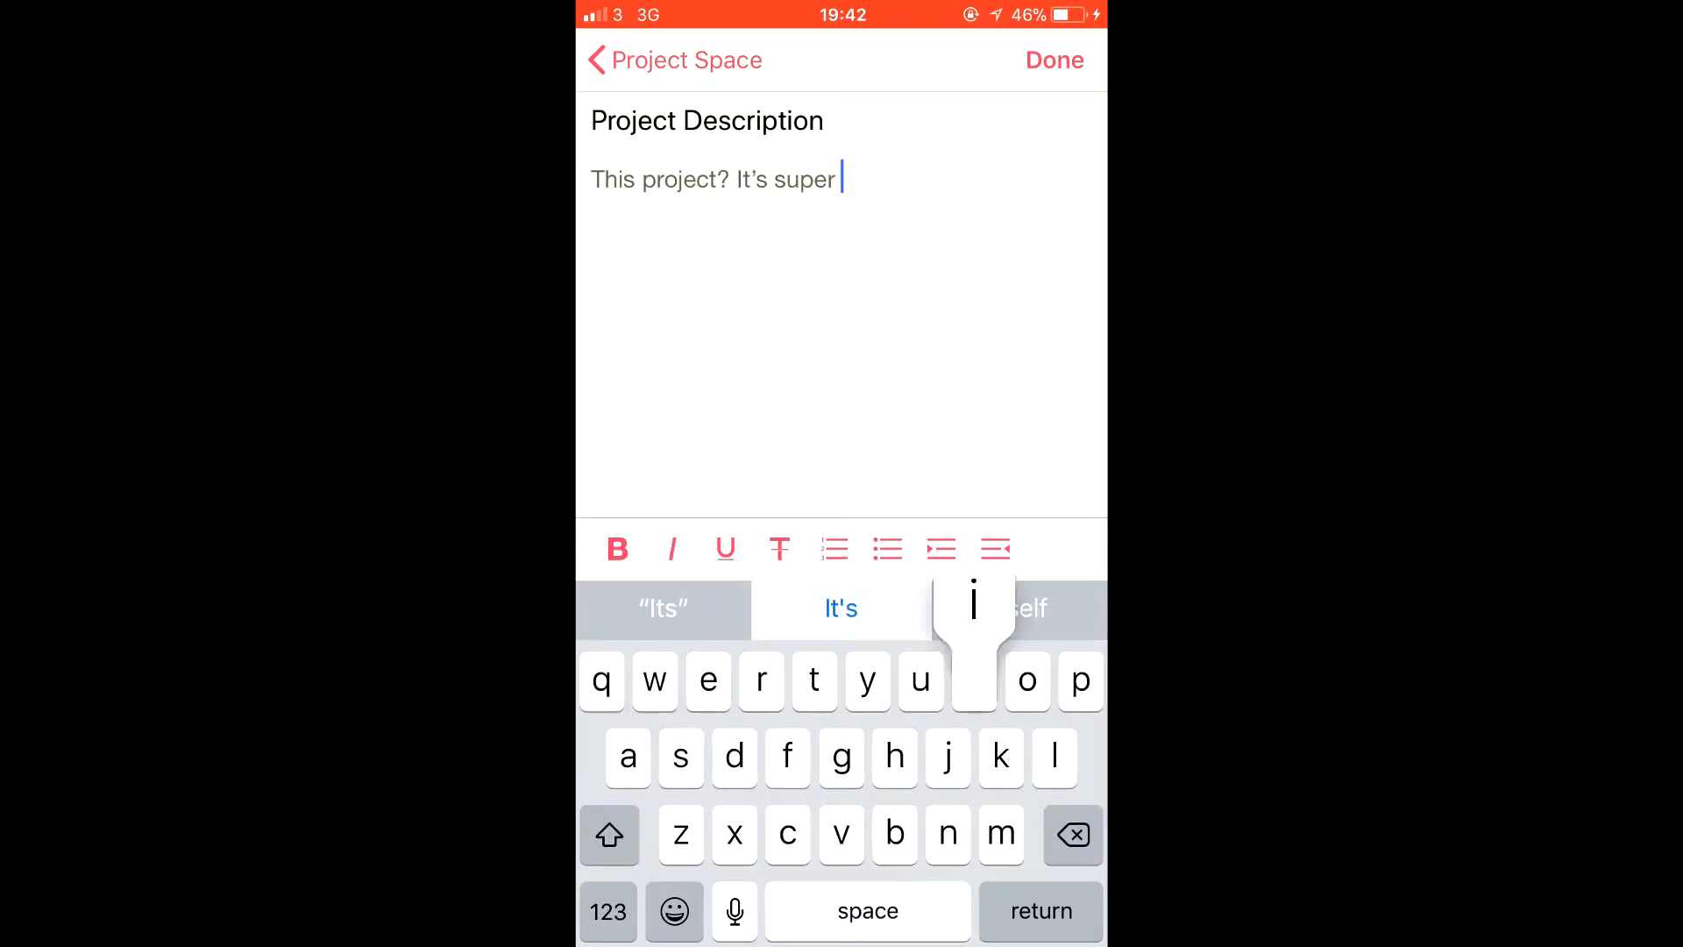
pyautogui.write('important.')
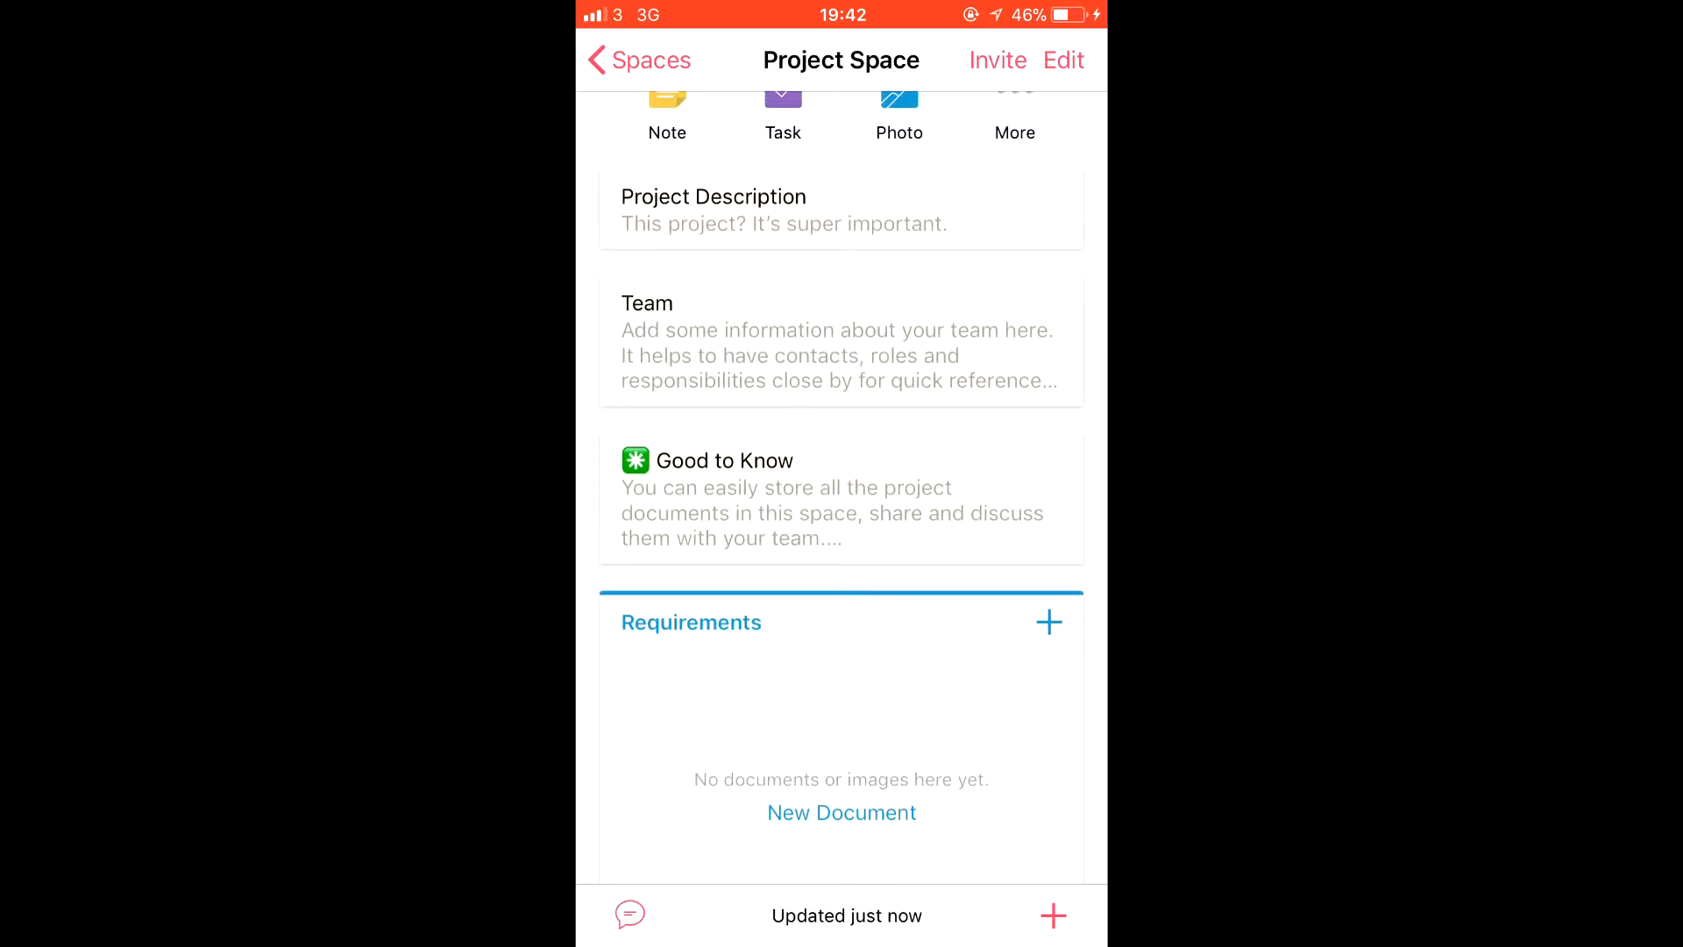
# Append 'Come on Bill, get on this.' to the Team note, accepting the 'this' autocorrect.
pyautogui.click(840, 342)
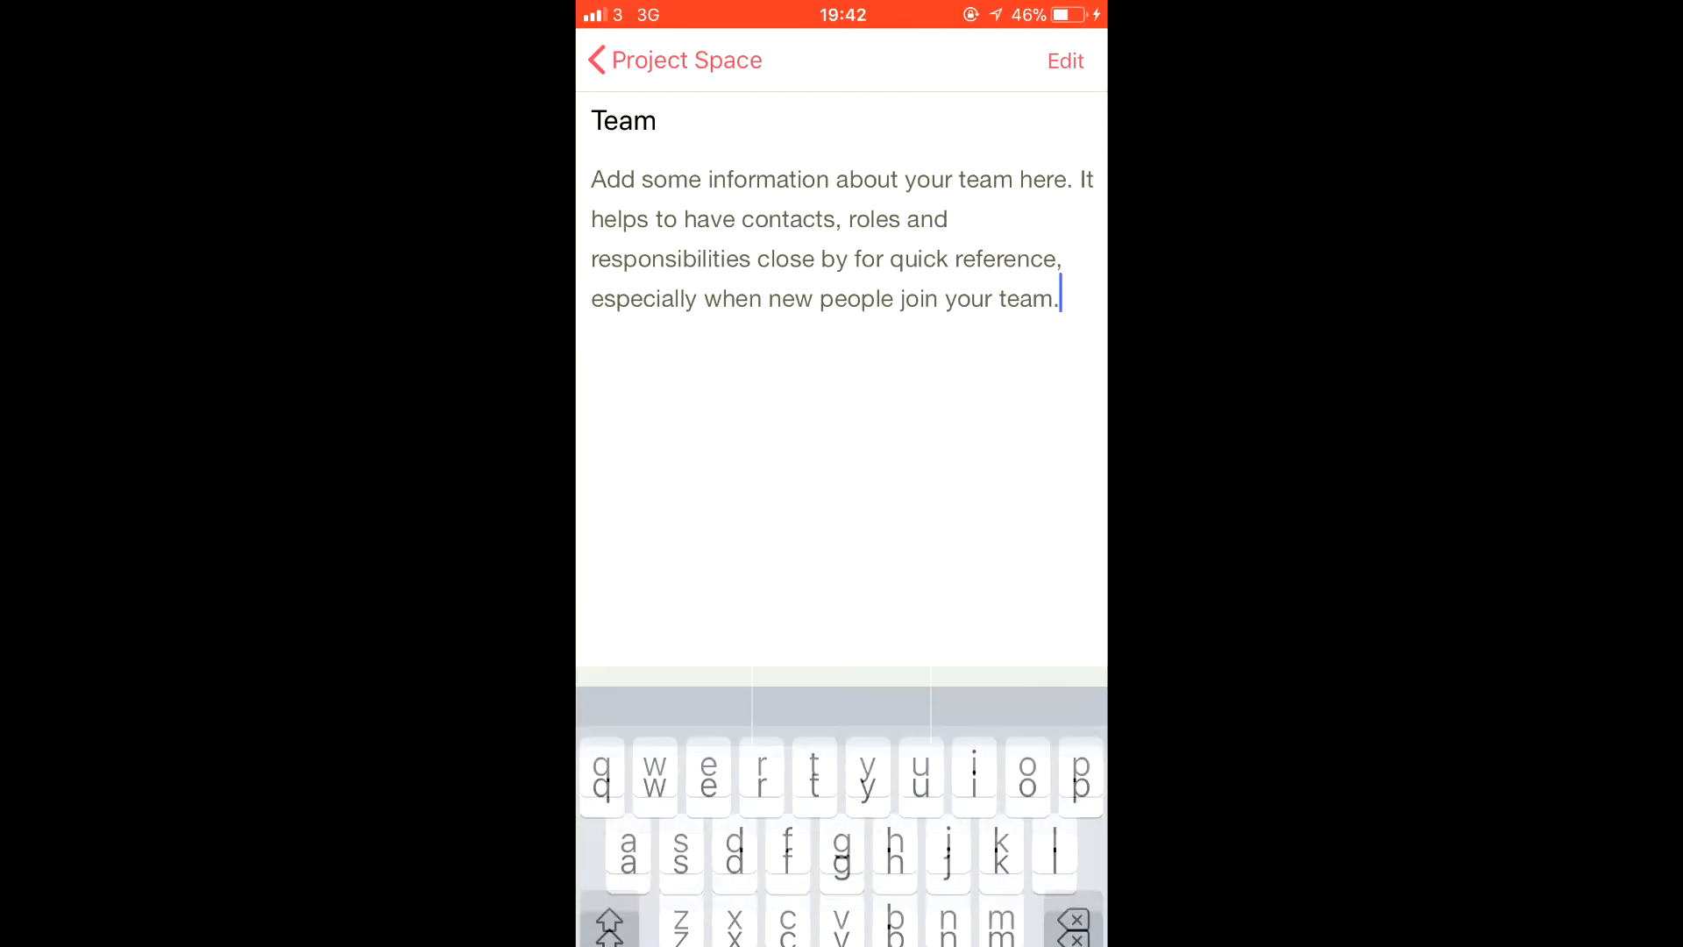
pyautogui.write('Come on Bill, get on thos')
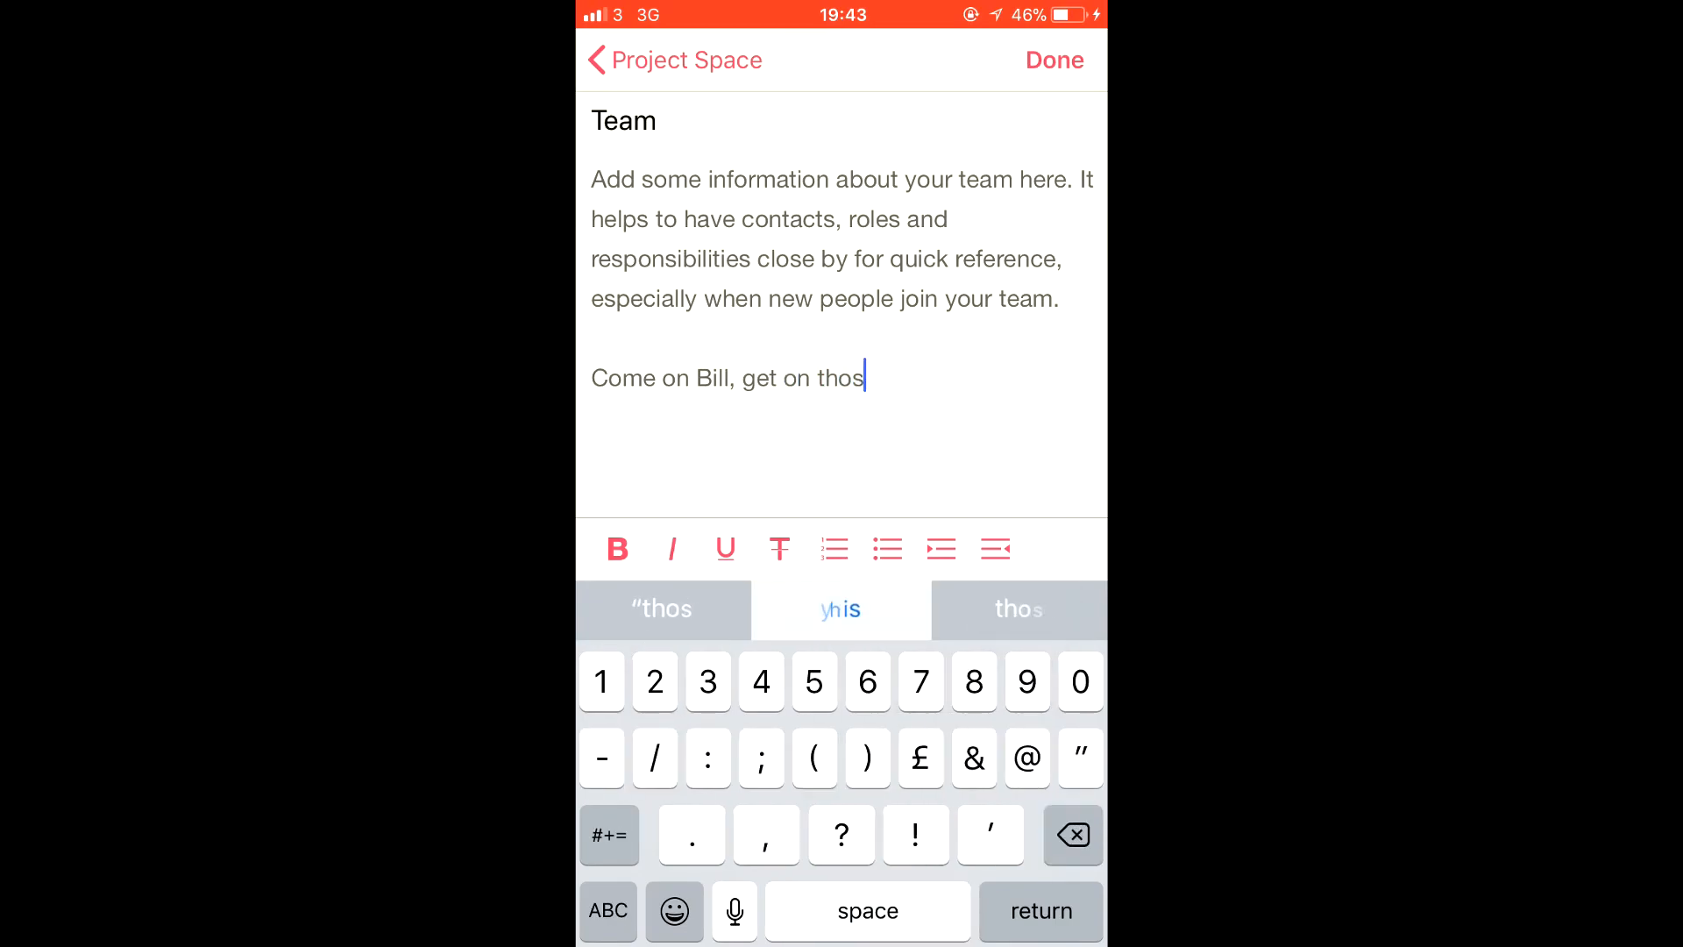
pyautogui.click(839, 609)
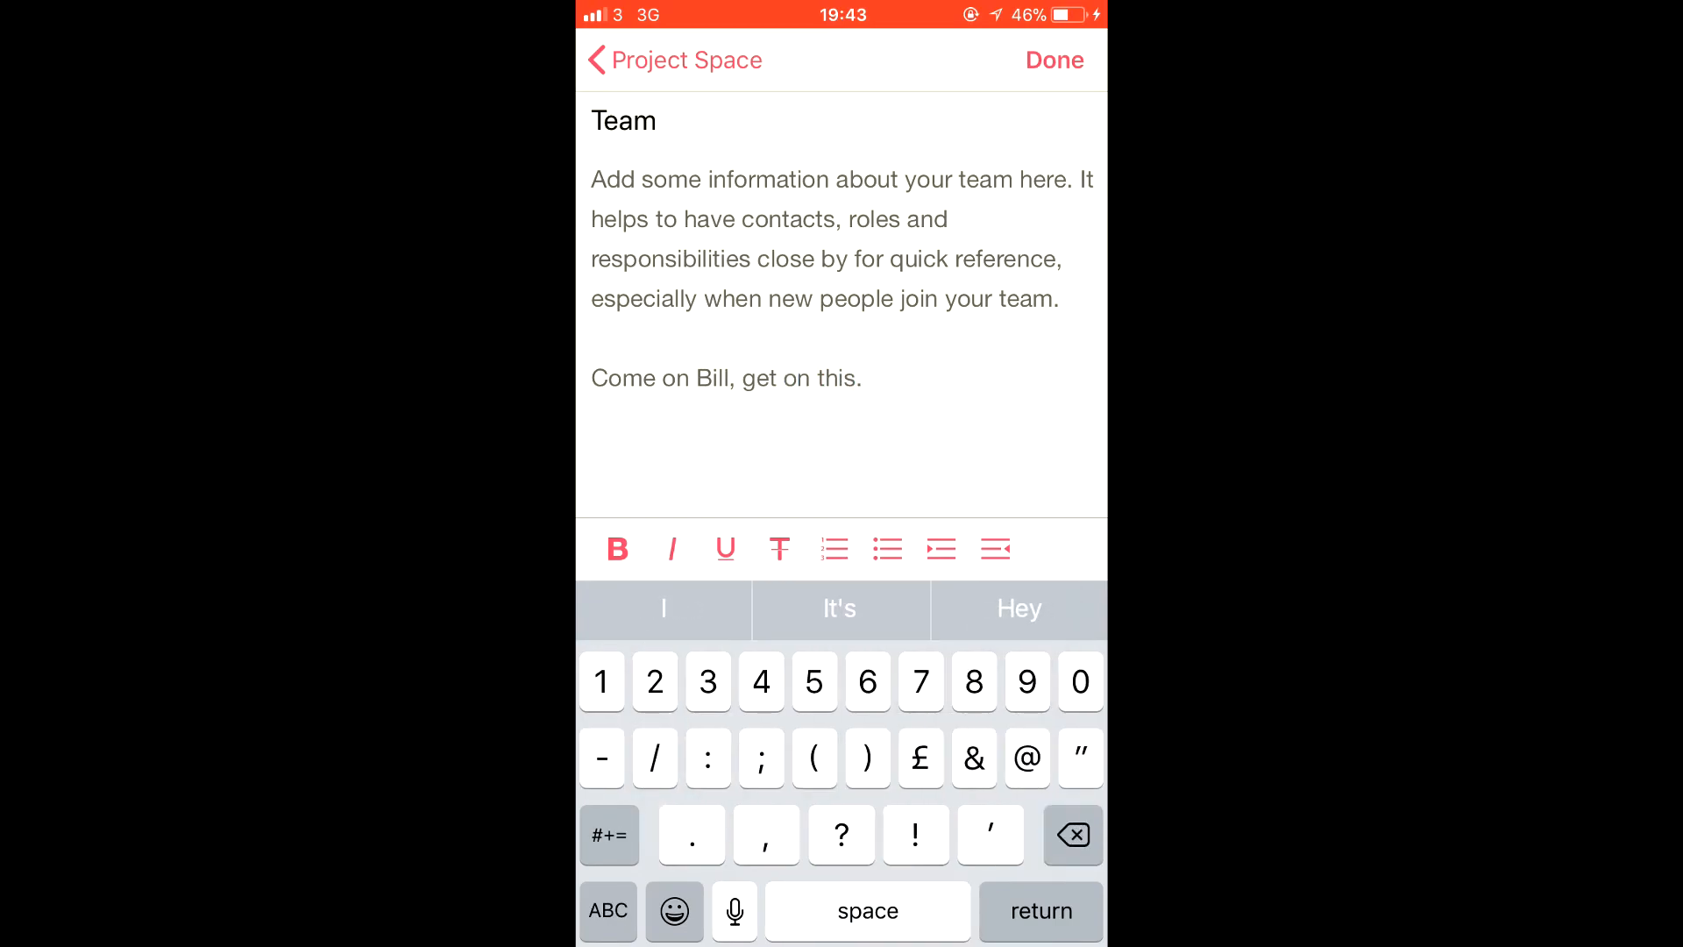